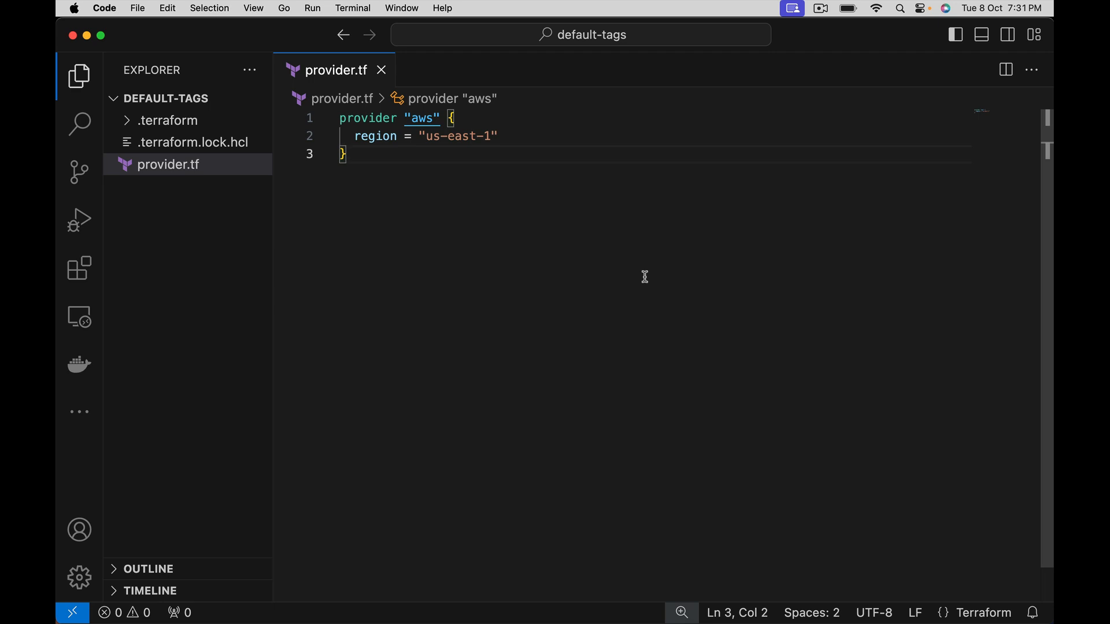
pyautogui.moveTo(427, 189)
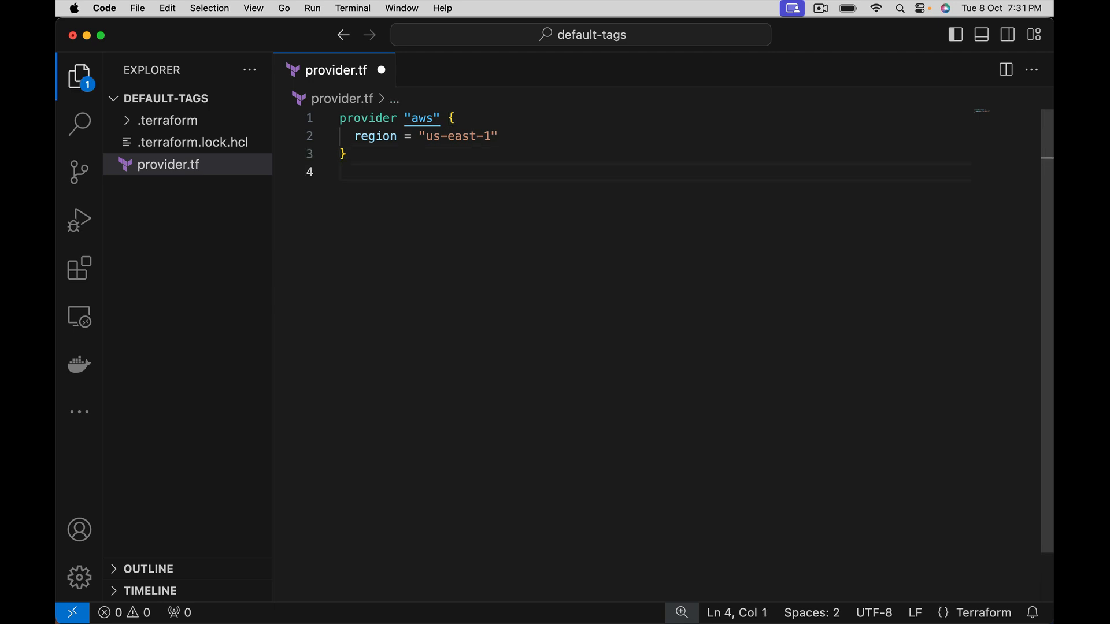
# Write resource "aws_vpc" "main" with cidr_block = "10.0.0.0/16".
pyautogui.write('resource "" "name" {')
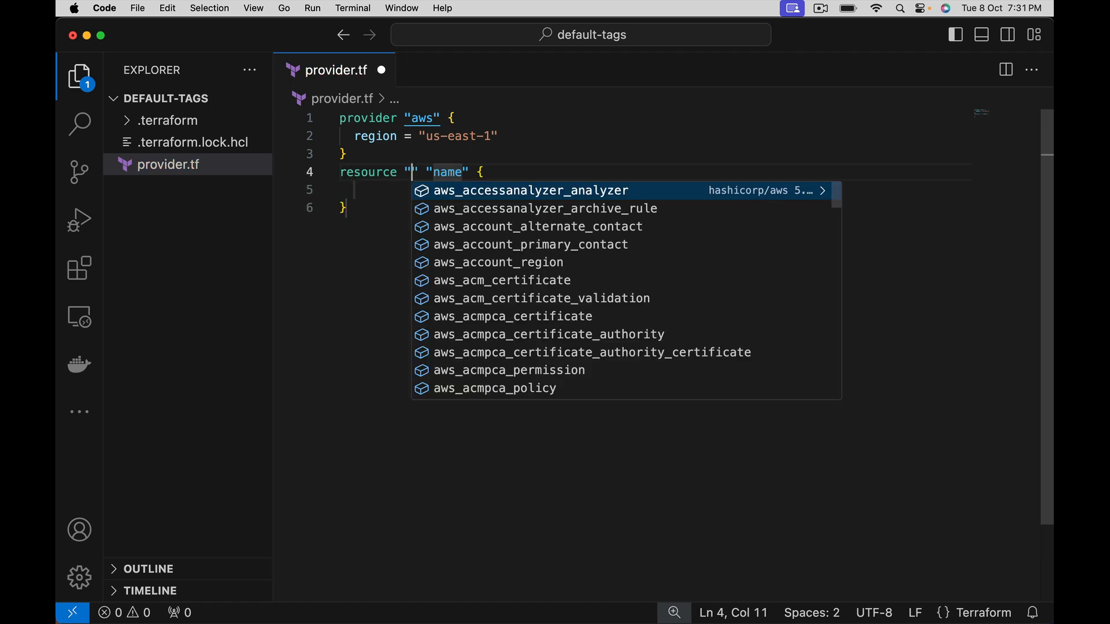
pyautogui.write('aws_')
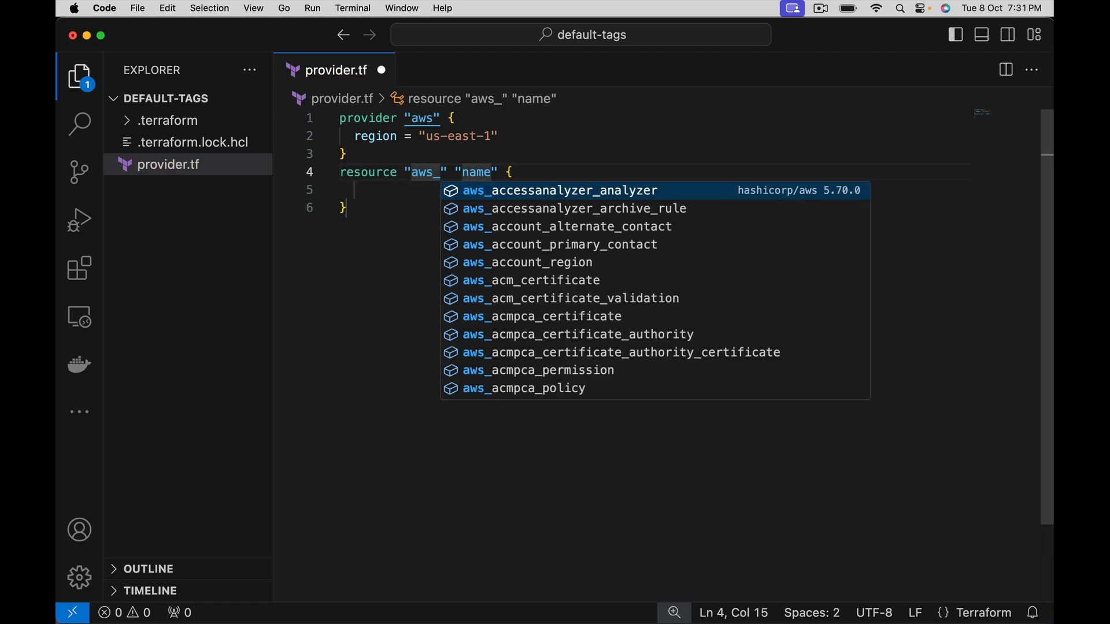
pyautogui.write('vpc')
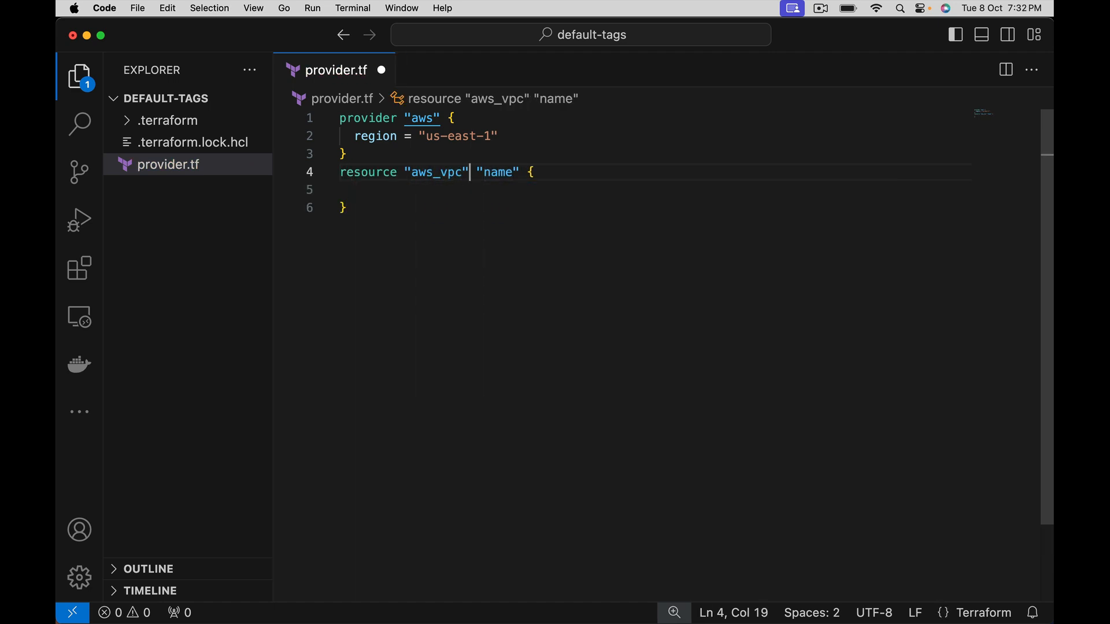
pyautogui.write('mai')
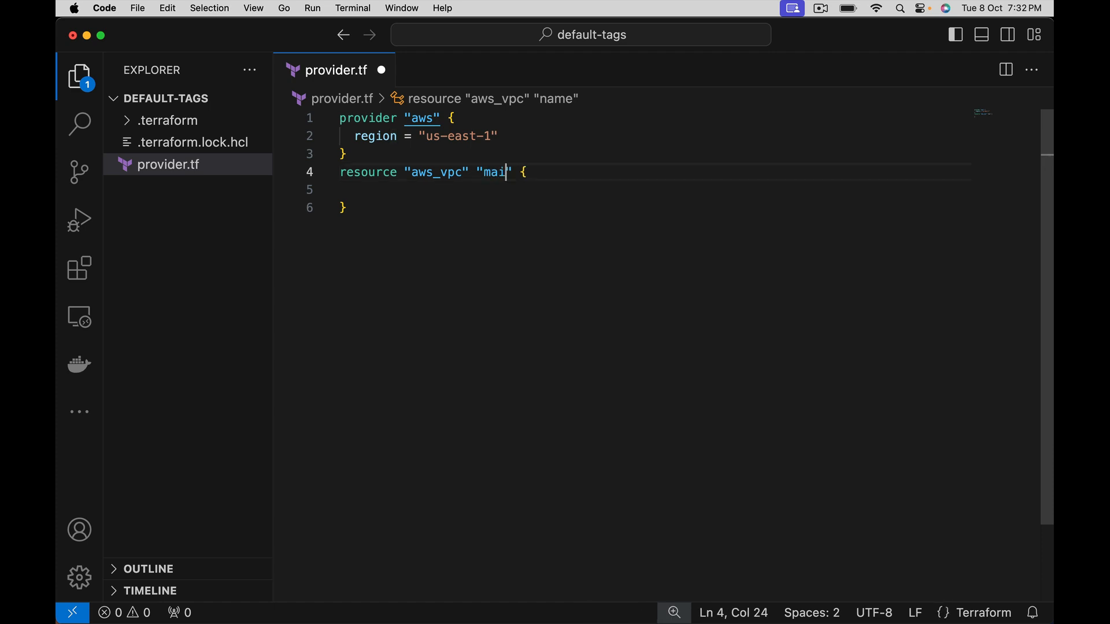
pyautogui.write('nc')
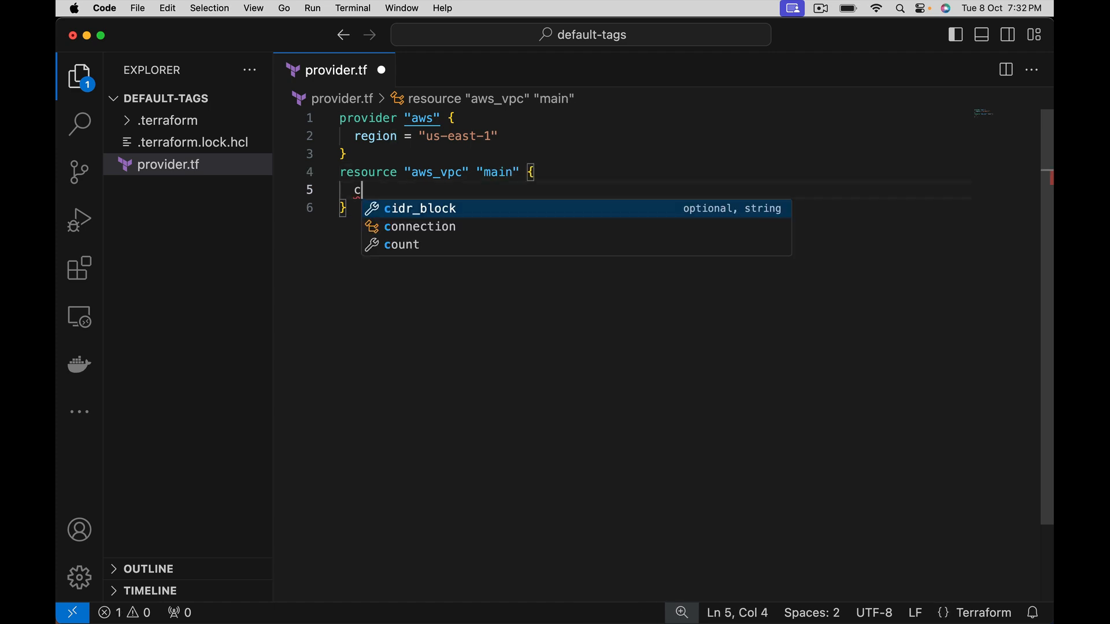
pyautogui.write('idr_block =')
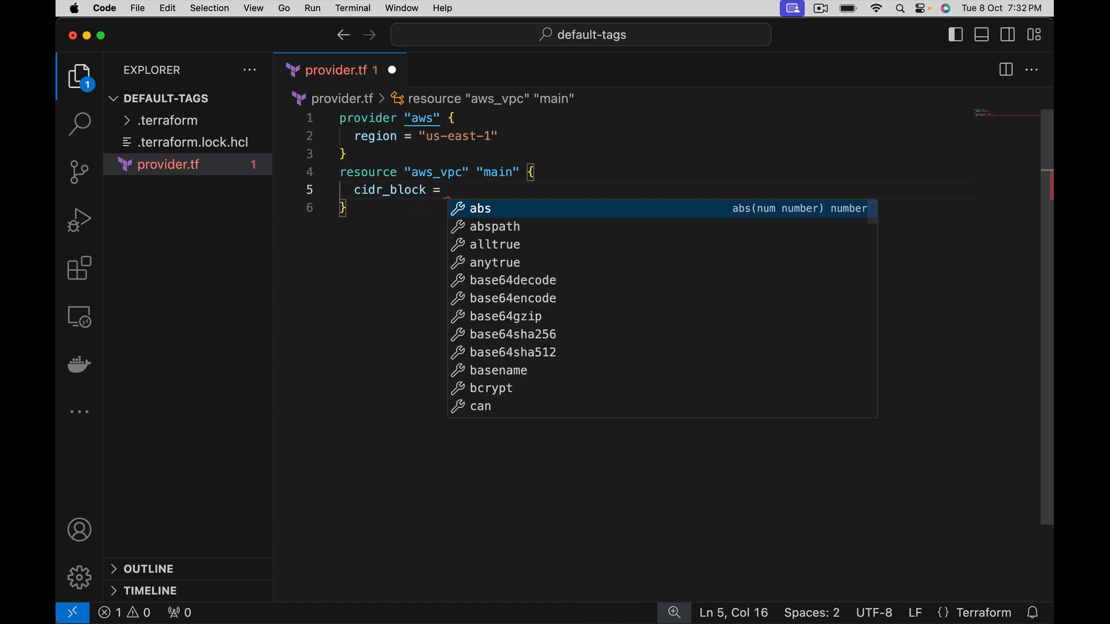
pyautogui.write('"10.0')
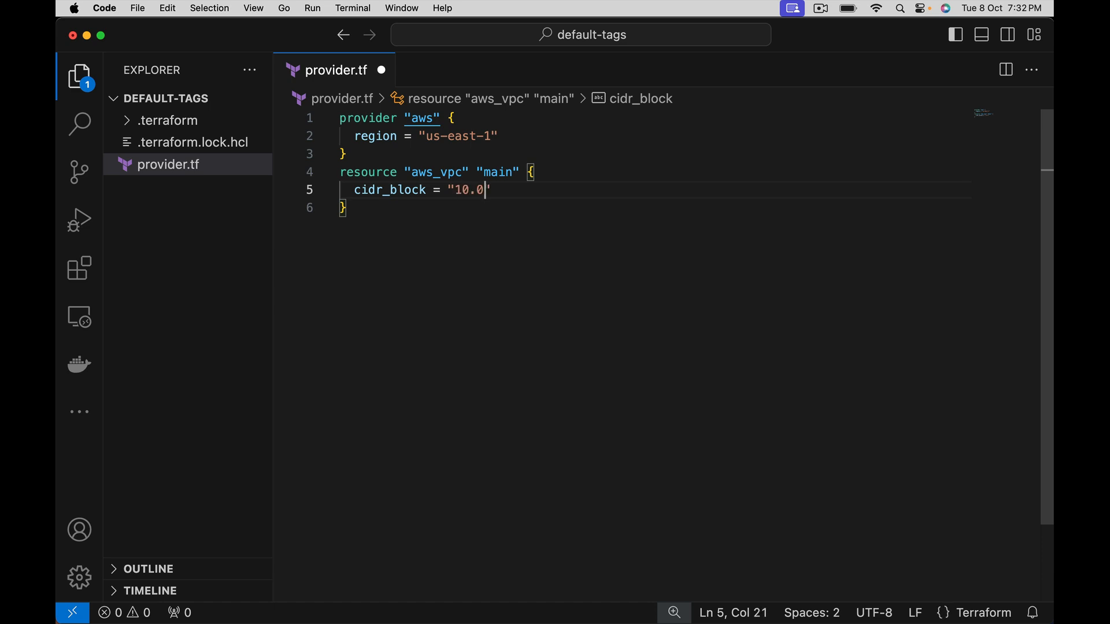
pyautogui.write('.0.0/16')
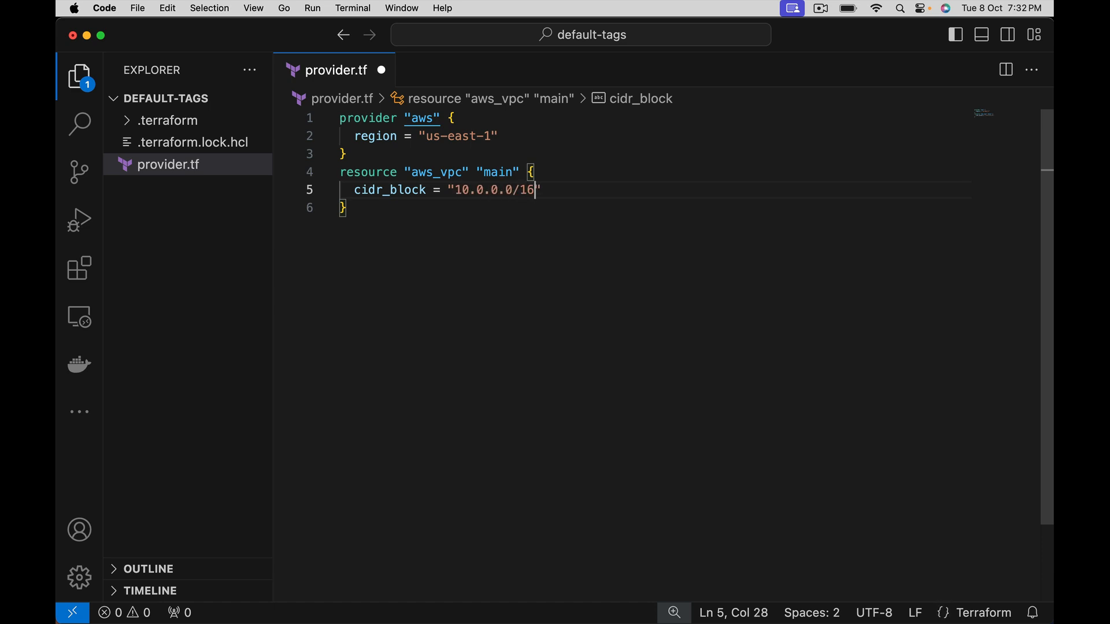
# Add a tags map to the VPC with Name = "myapp-demo".
pyautogui.write('t')
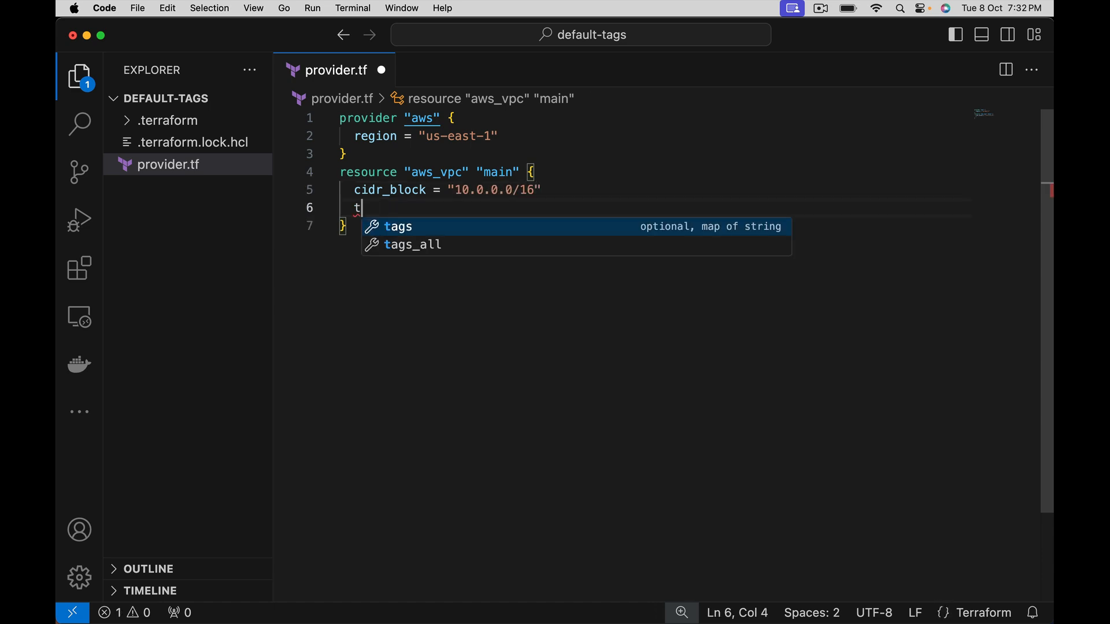
pyautogui.write('ags =')
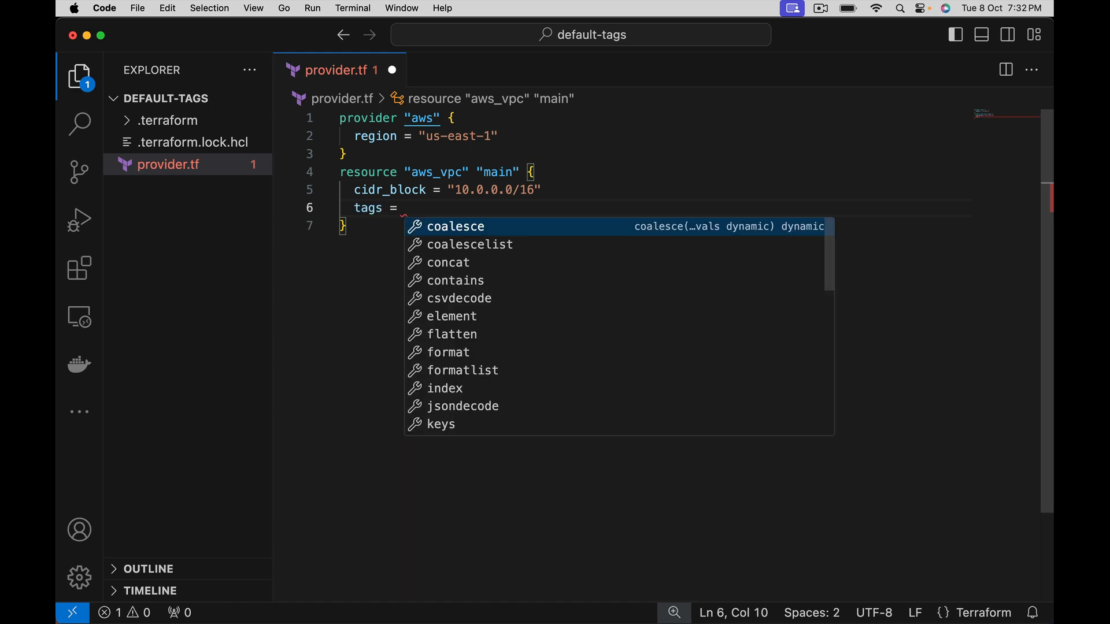
pyautogui.write('{')
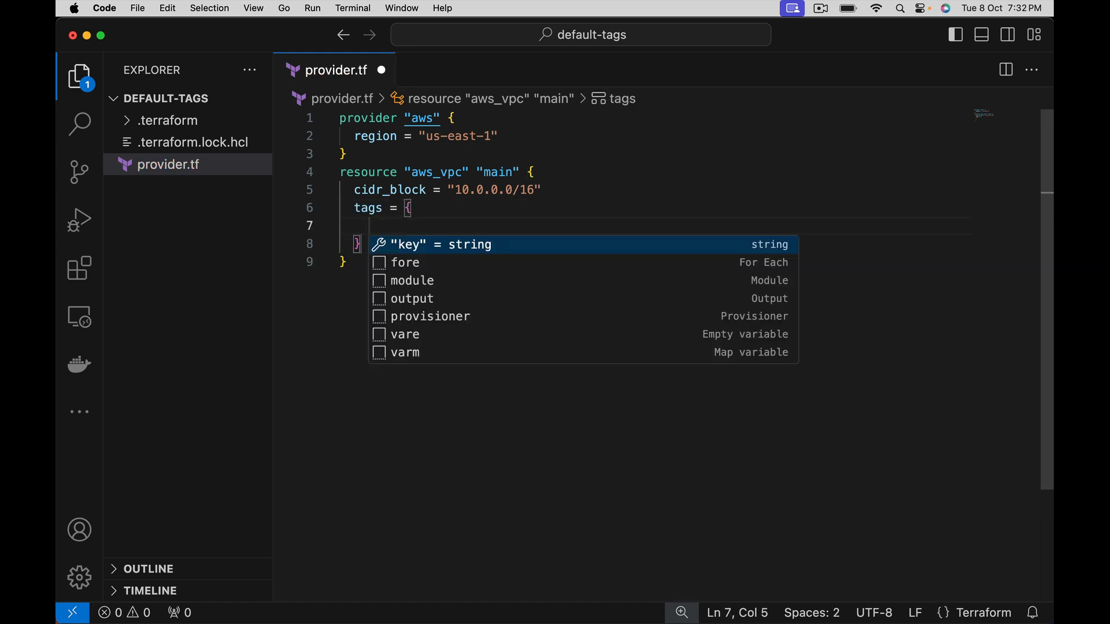
pyautogui.write('Name =')
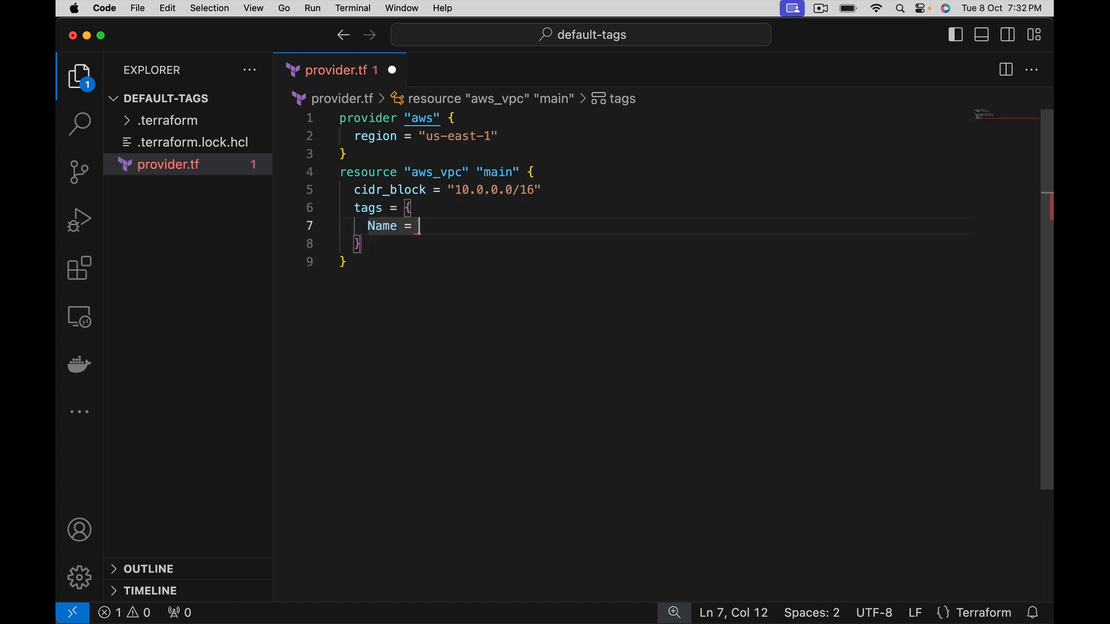
pyautogui.write('"my"')
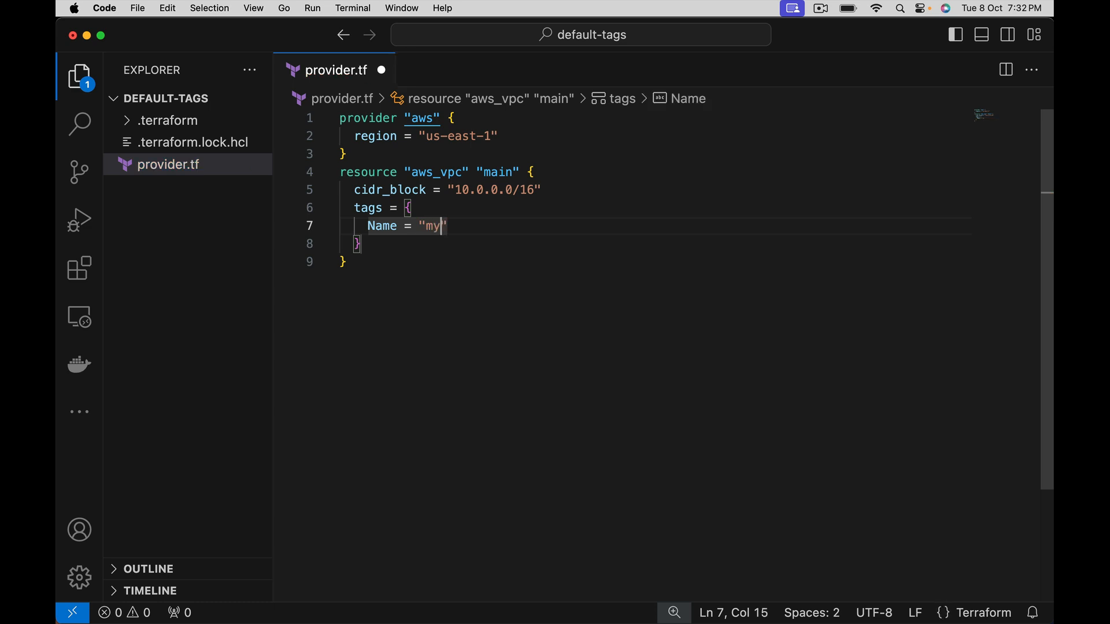
pyautogui.write('app-demo')
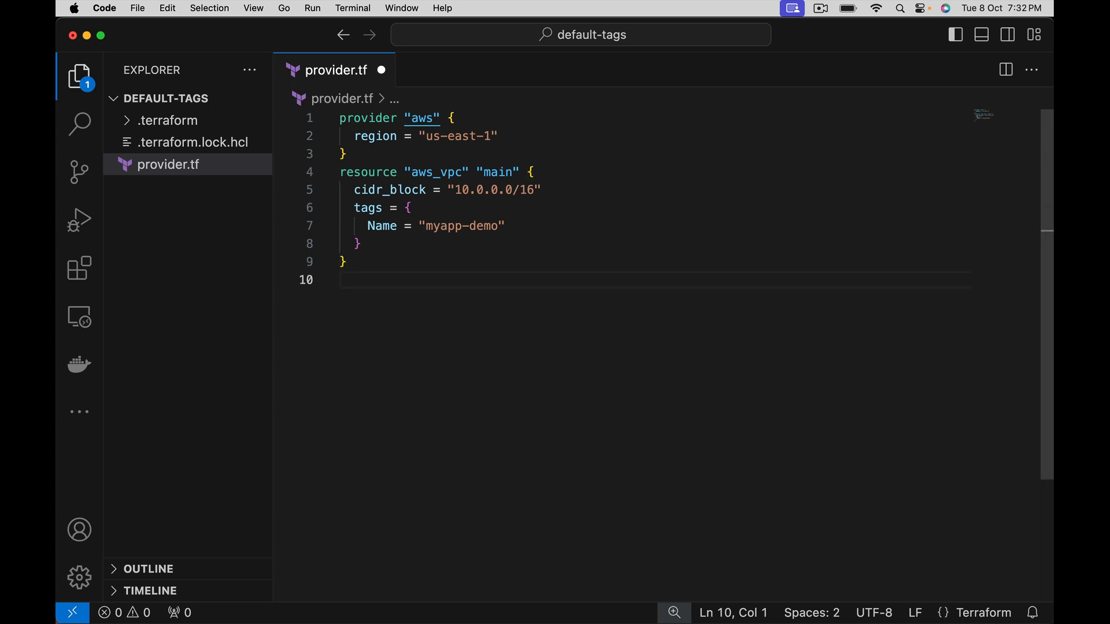
# Write resource "aws_subnet" "main" with vpc_id = aws_vpc.main.id.
pyautogui.write('resource "a" "name" {')
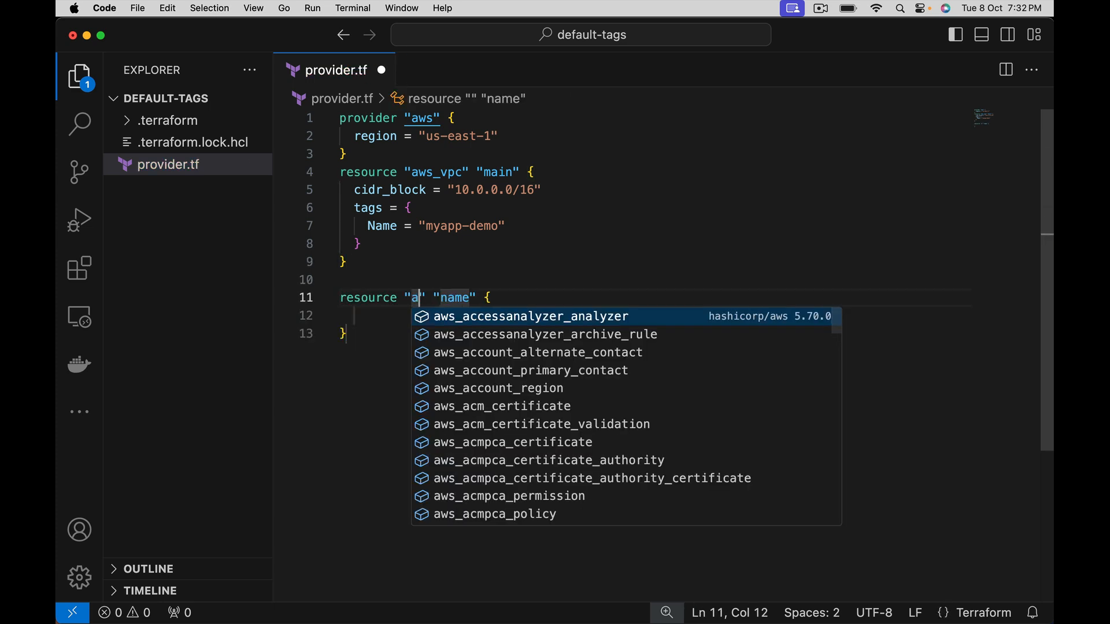
pyautogui.write('ws_subnet')
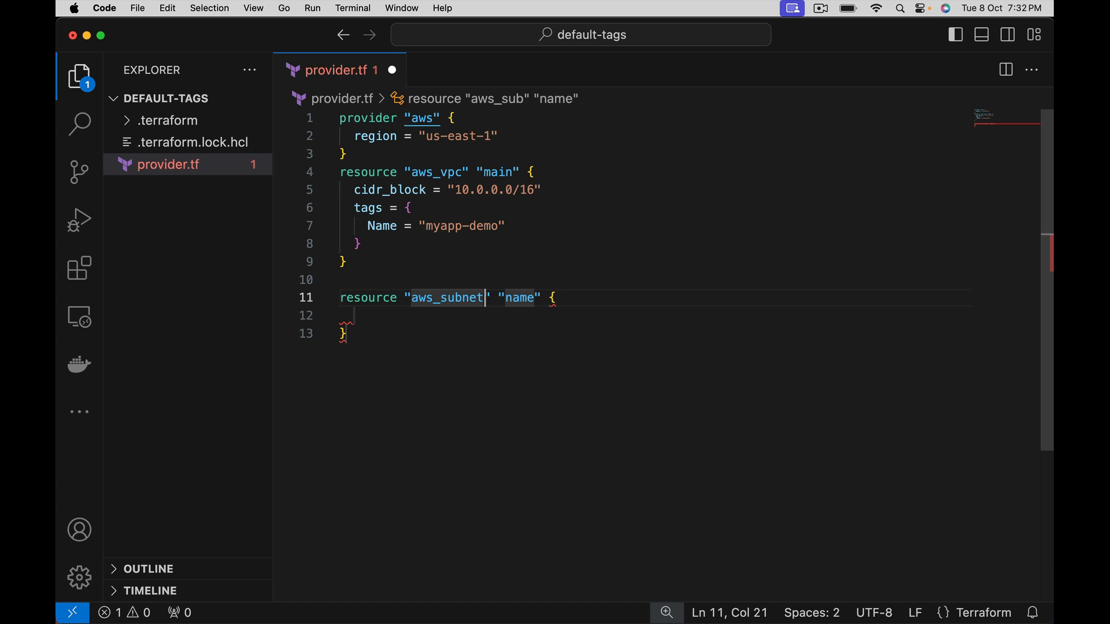
pyautogui.doubleClick(518, 297)
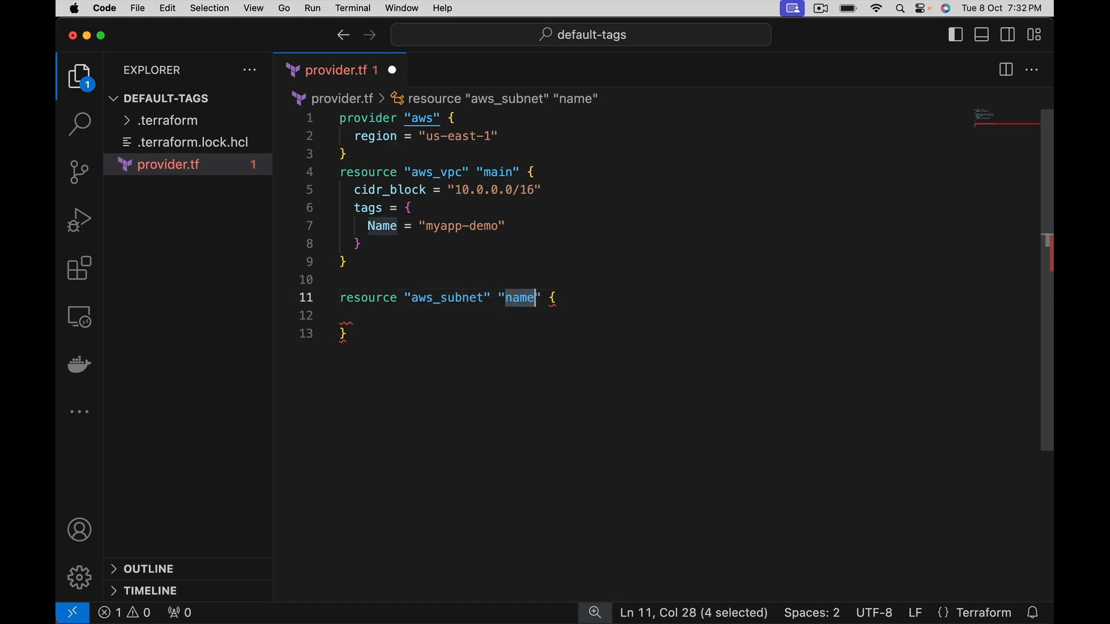
pyautogui.write('main')
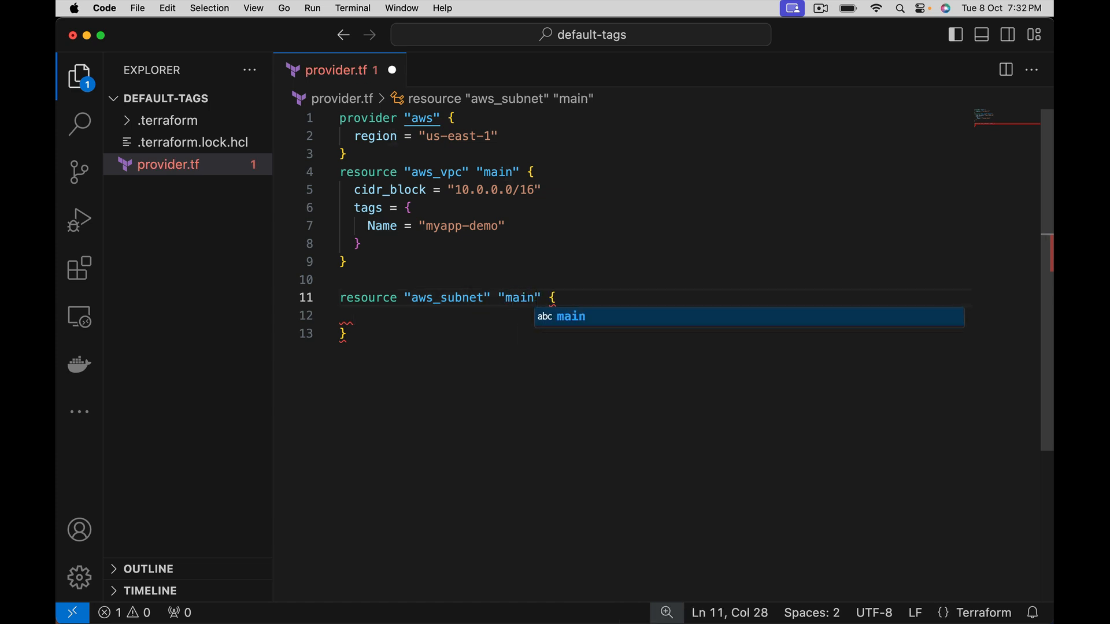
pyautogui.press('Escape')
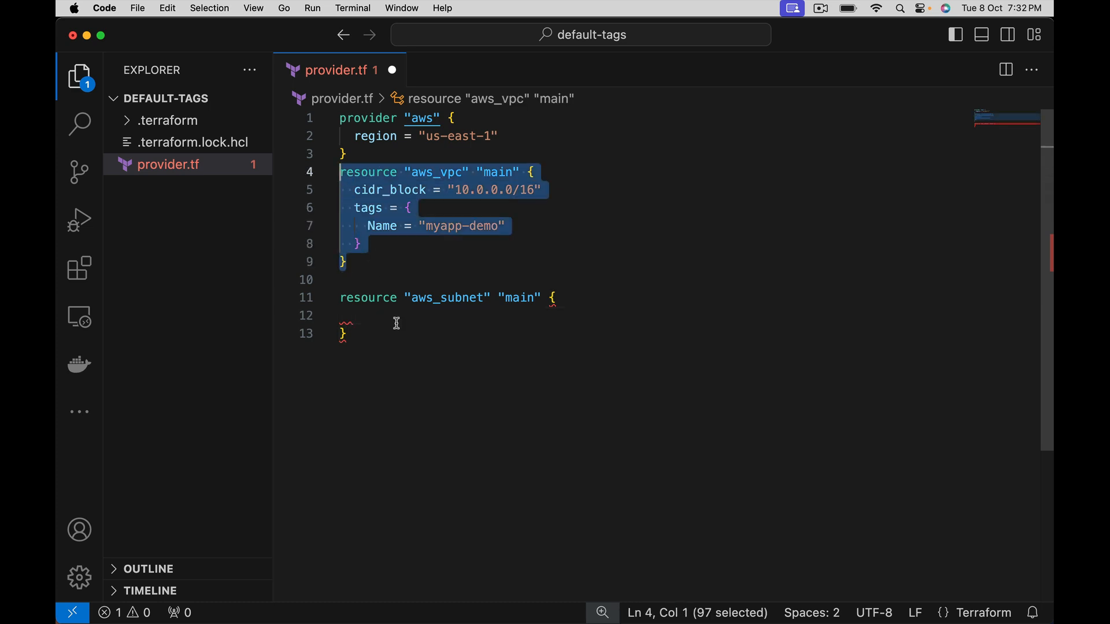
pyautogui.write('vpc_id =')
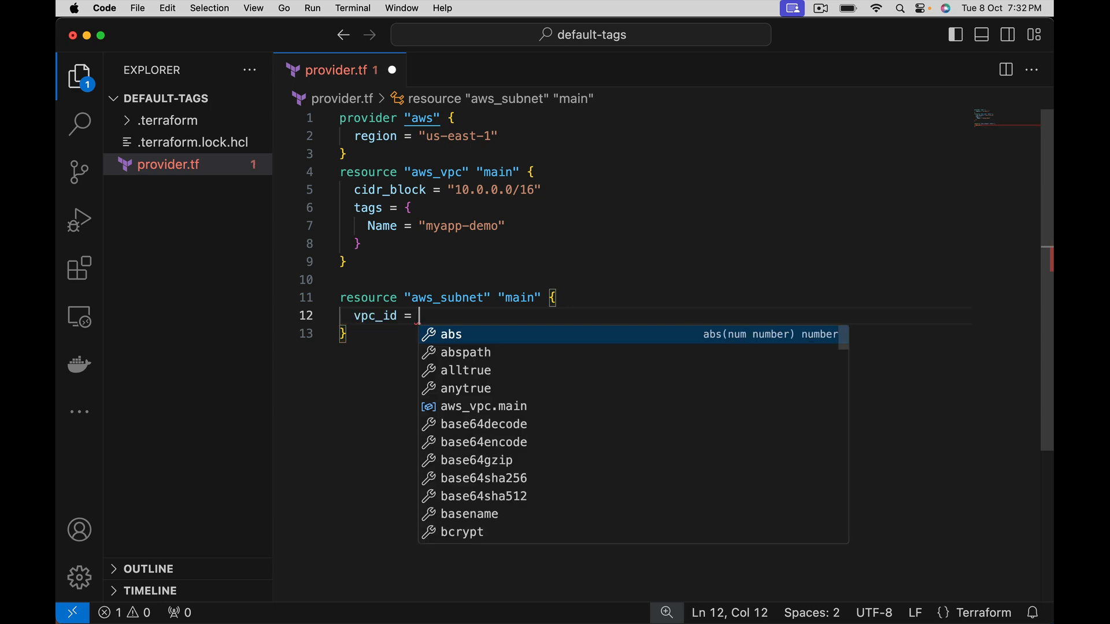
pyautogui.write('aws_vpc.main.id')
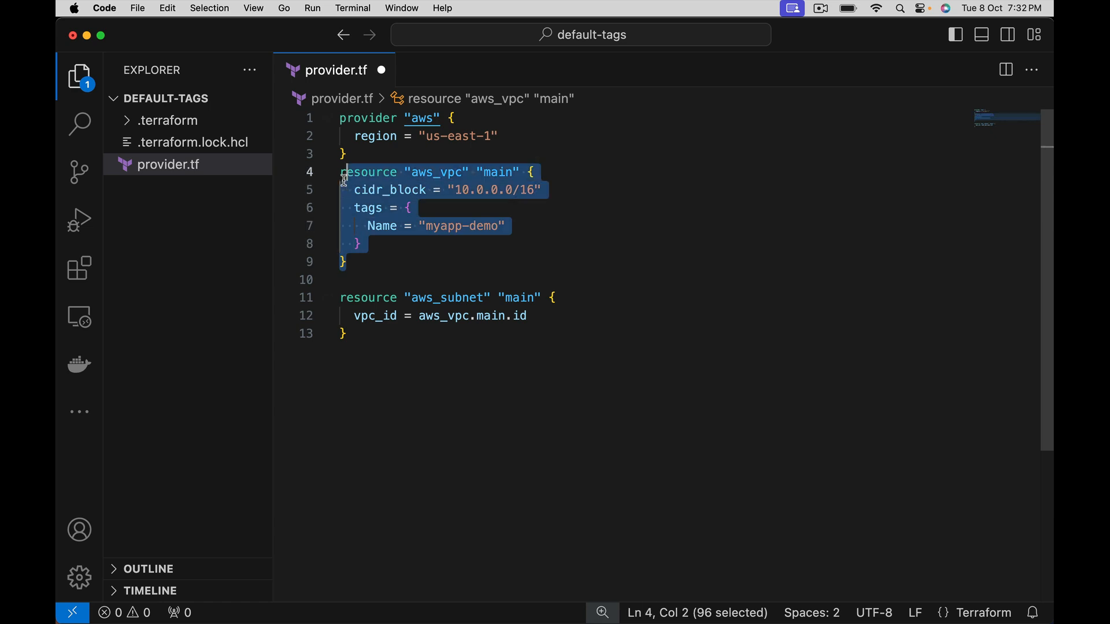
pyautogui.moveTo(373, 188)
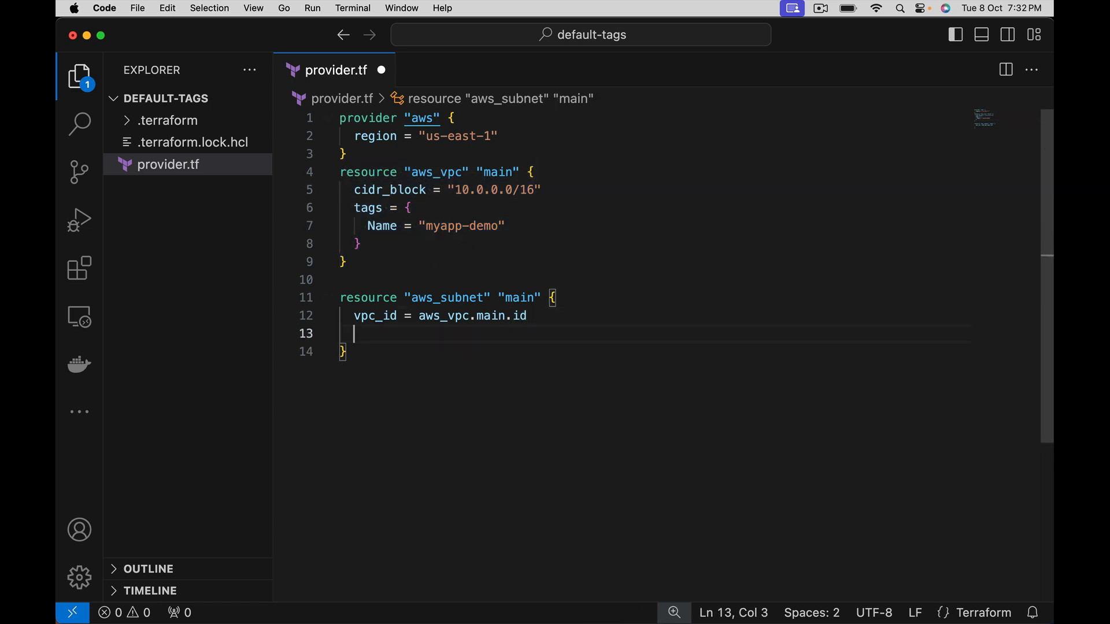
# Give the subnet cidr_block "10.0.0.0/20" and tags with Name = "myapp-subnet".
pyautogui.write('cidr_block =')
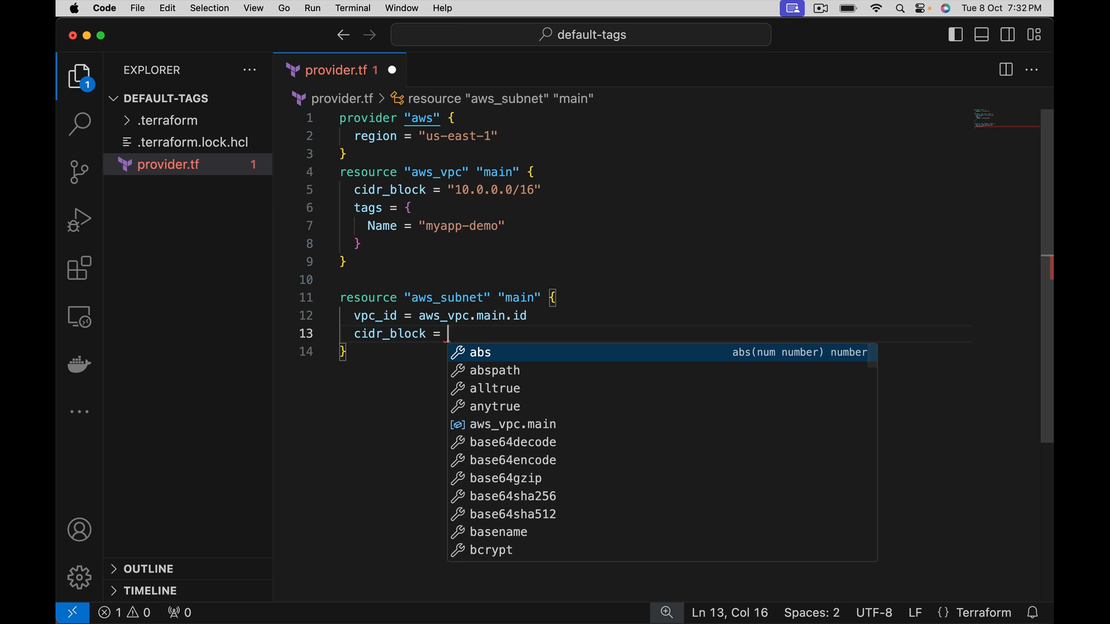
pyautogui.write('"1')
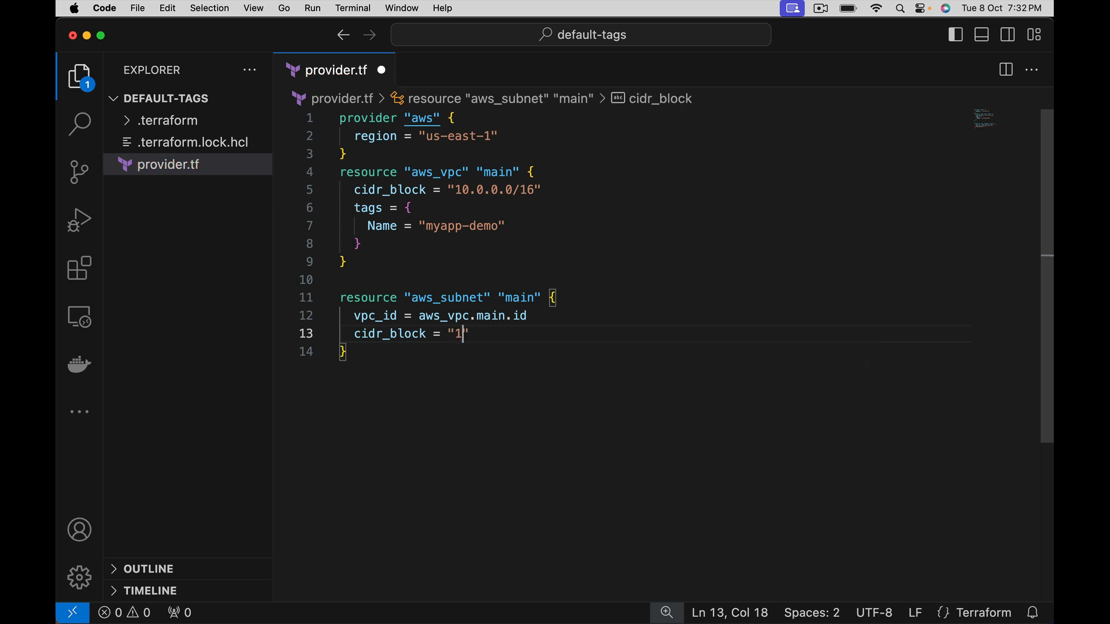
pyautogui.write('0.0.0.0/')
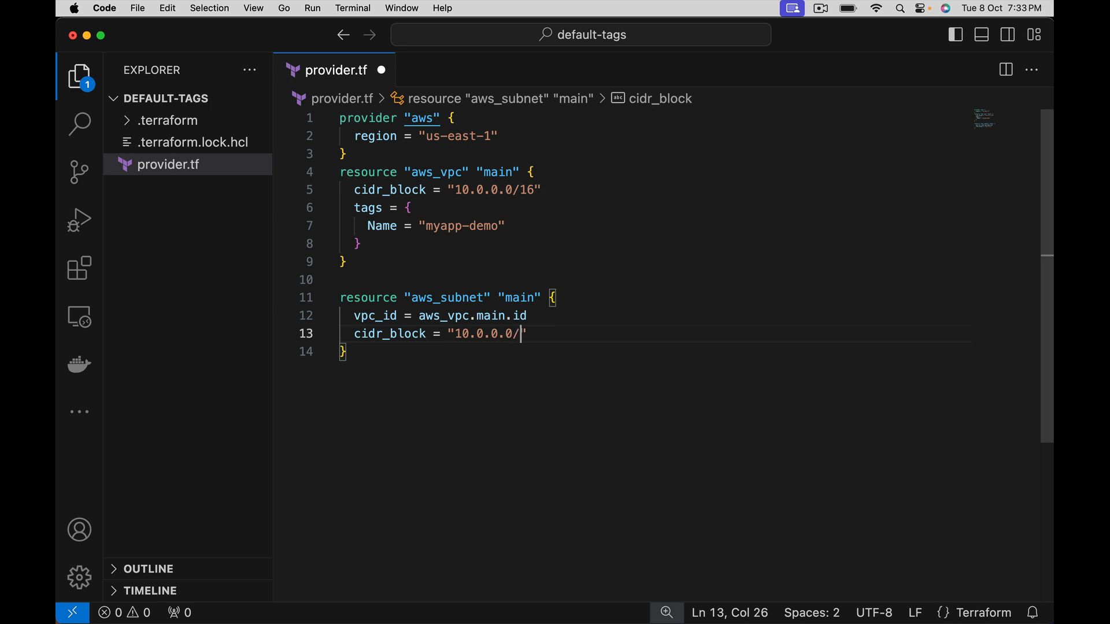
pyautogui.write('20')
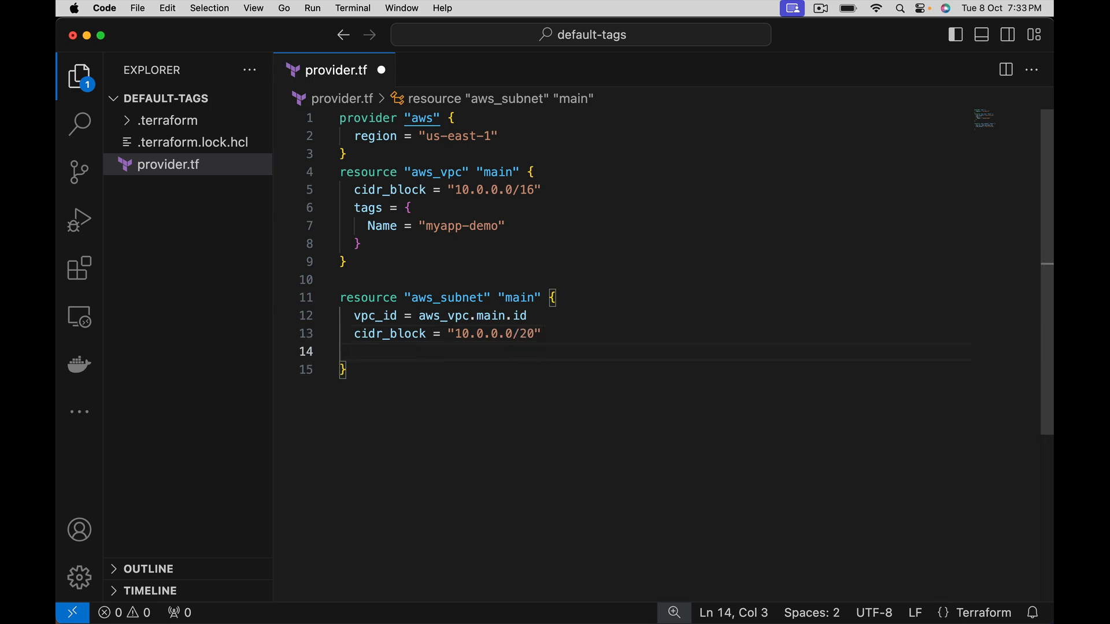
pyautogui.moveTo(455, 317)
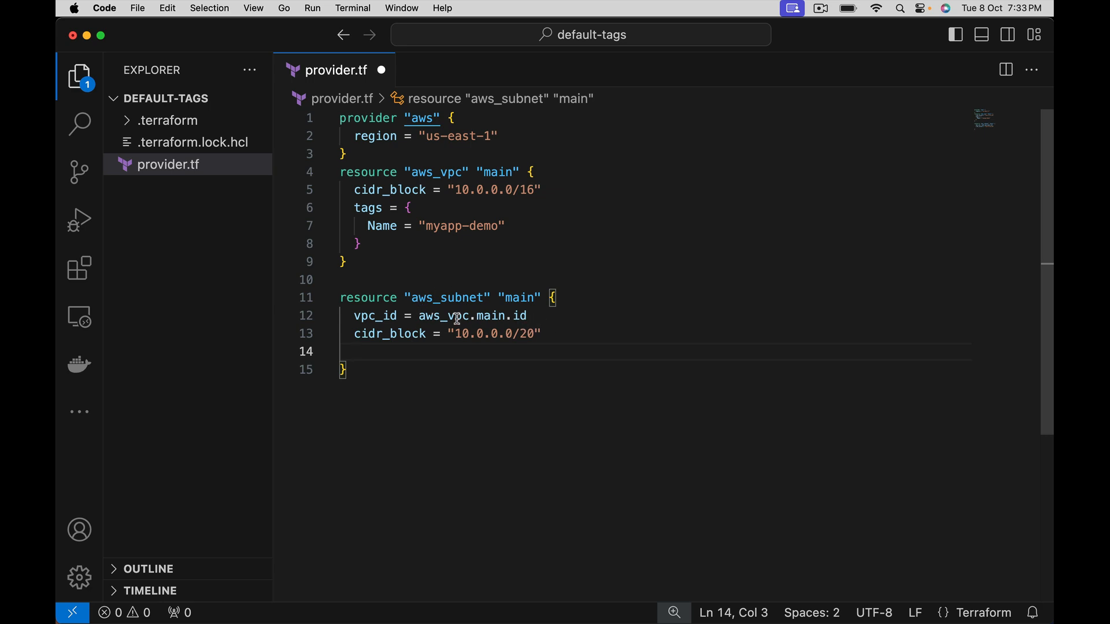
pyautogui.write('tags = {')
pyautogui.write('Name = "')
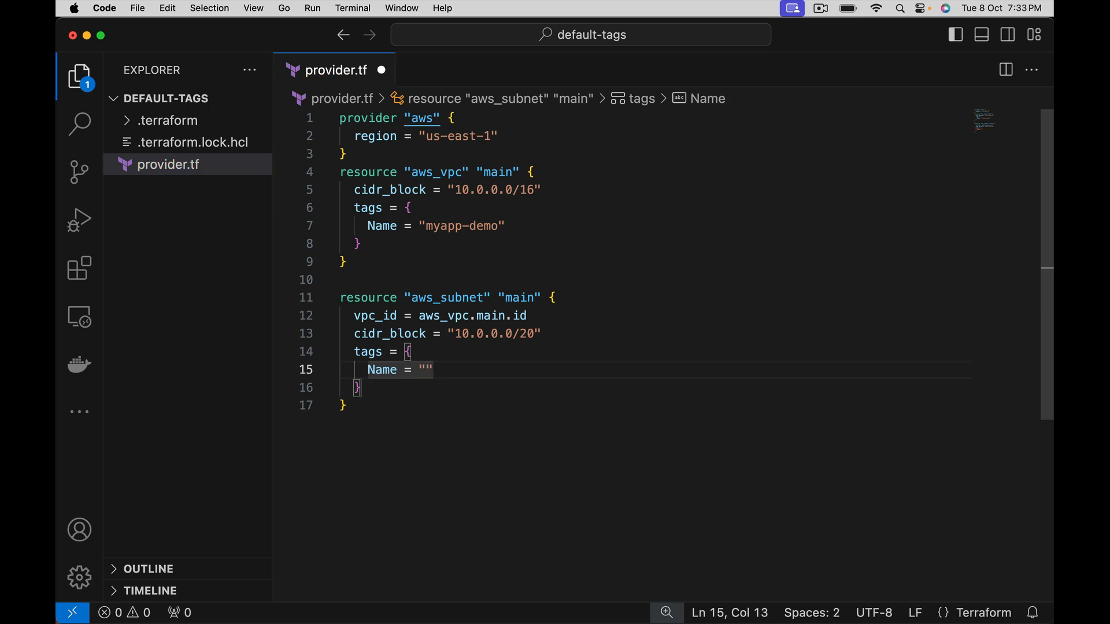
pyautogui.write('myapp')
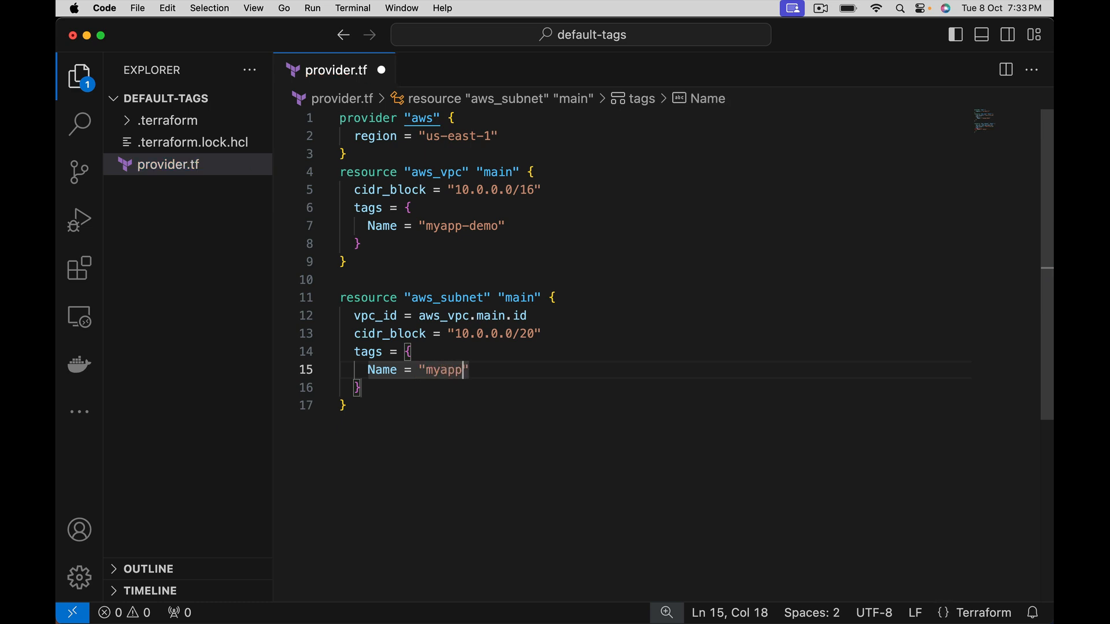
pyautogui.write('-subnet')
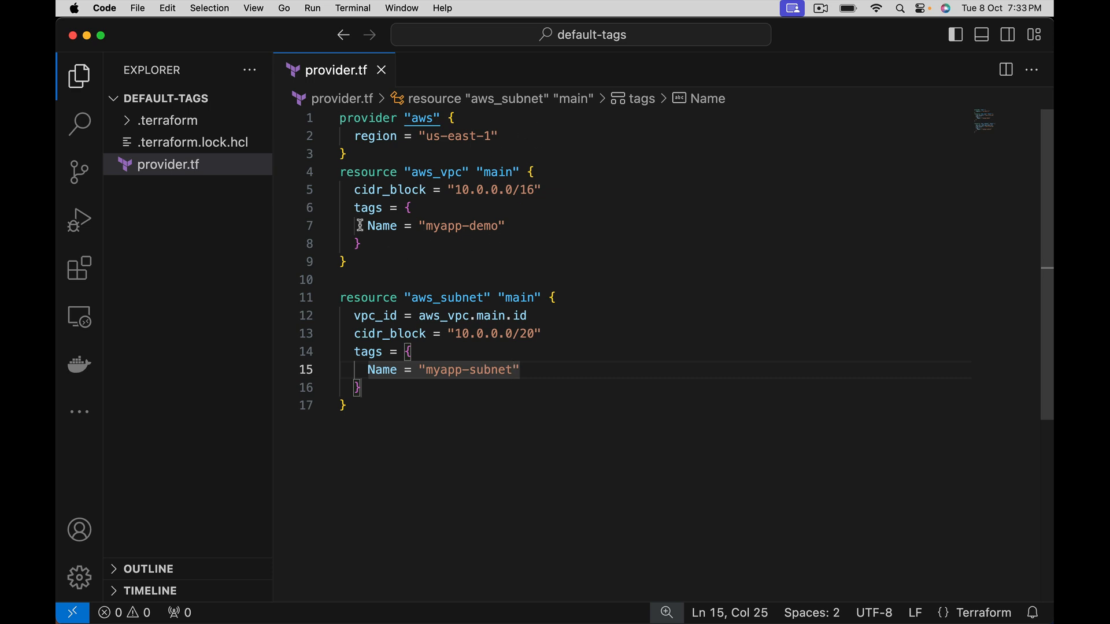
pyautogui.moveTo(447, 297)
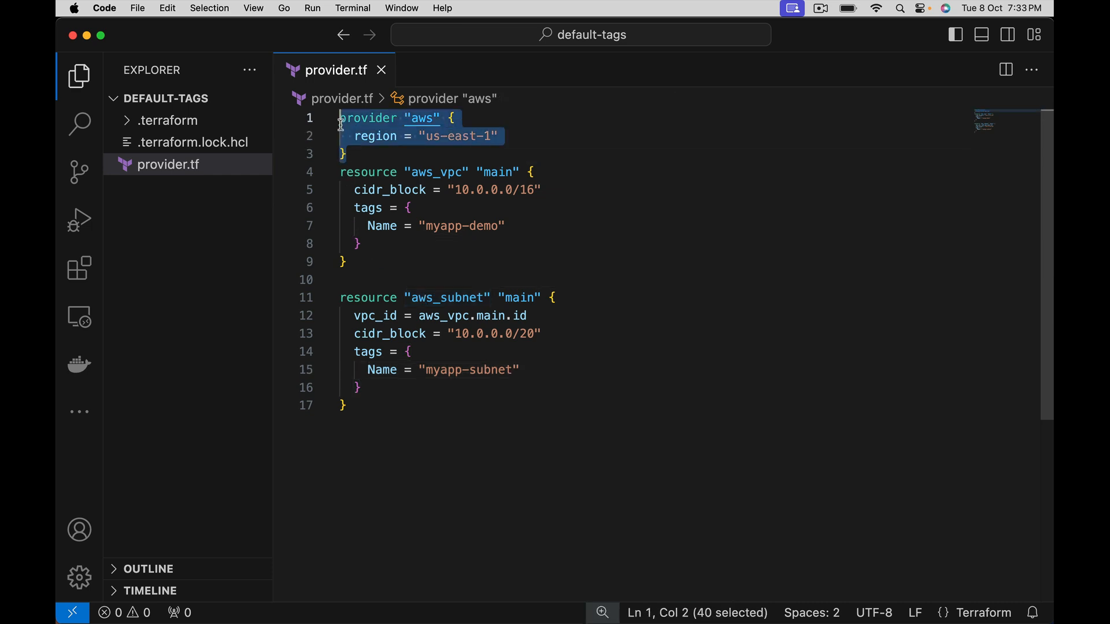
pyautogui.click(418, 260)
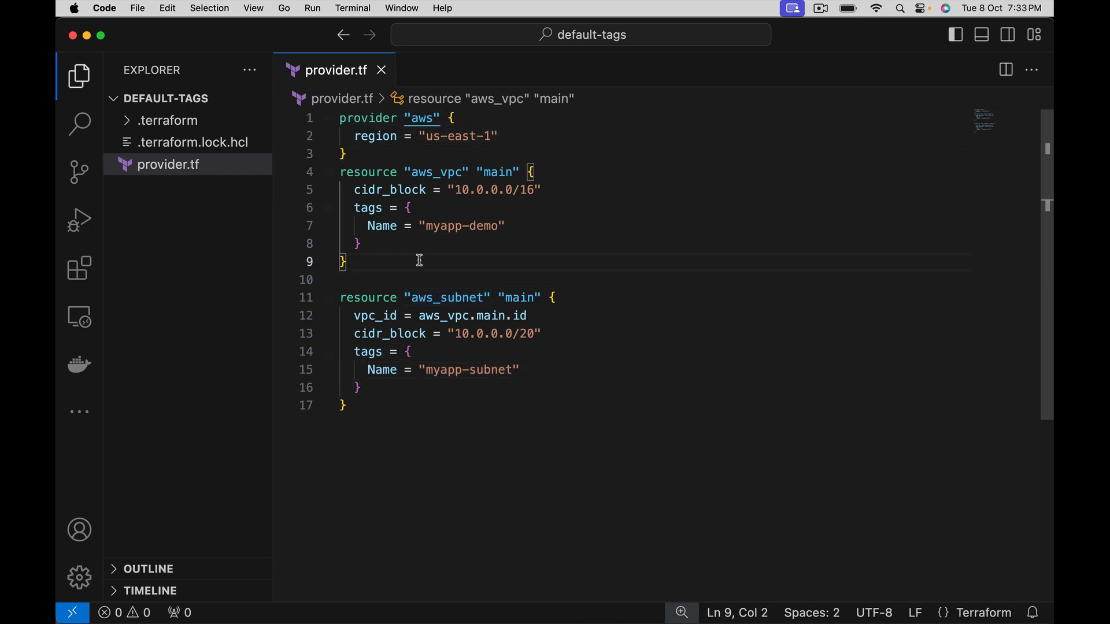
pyautogui.moveTo(413, 230)
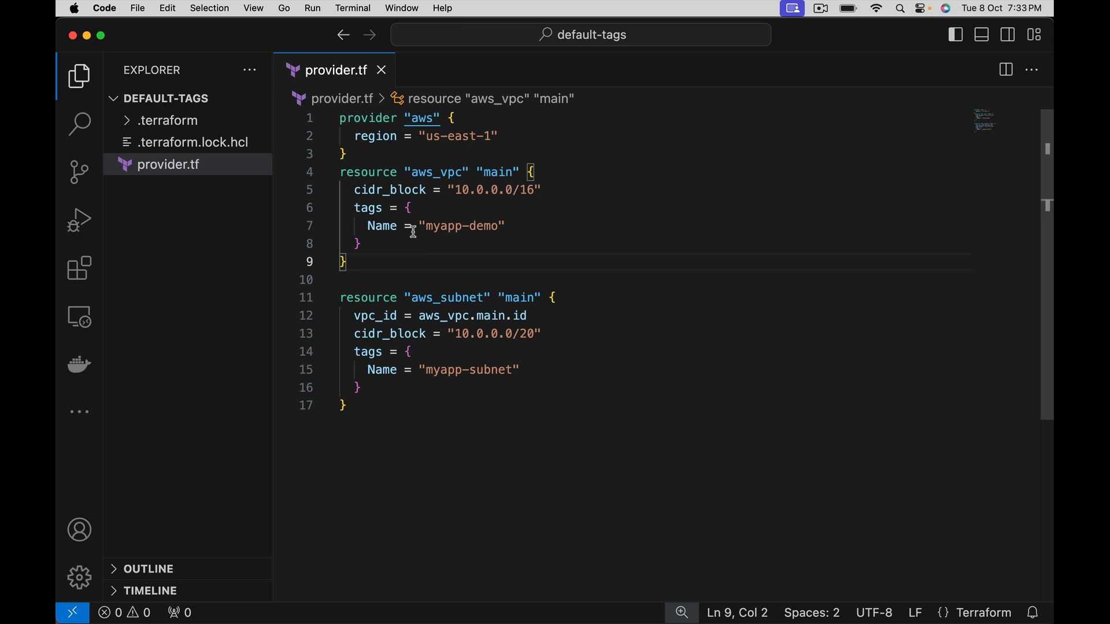
pyautogui.moveTo(354, 207); pyautogui.dragTo(361, 244)
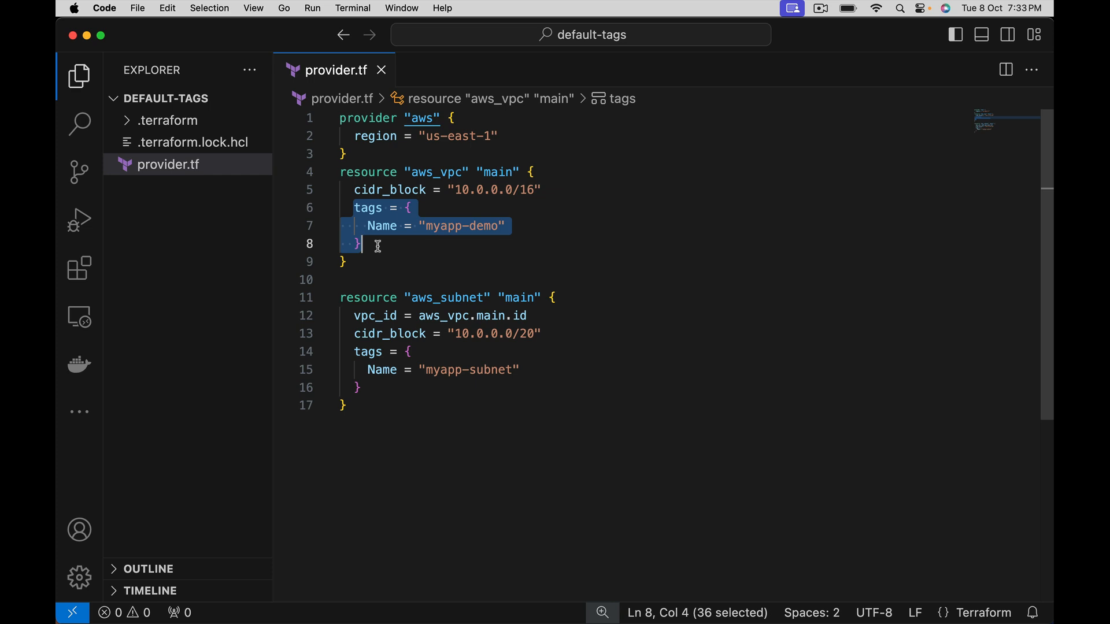
pyautogui.moveTo(503, 172)
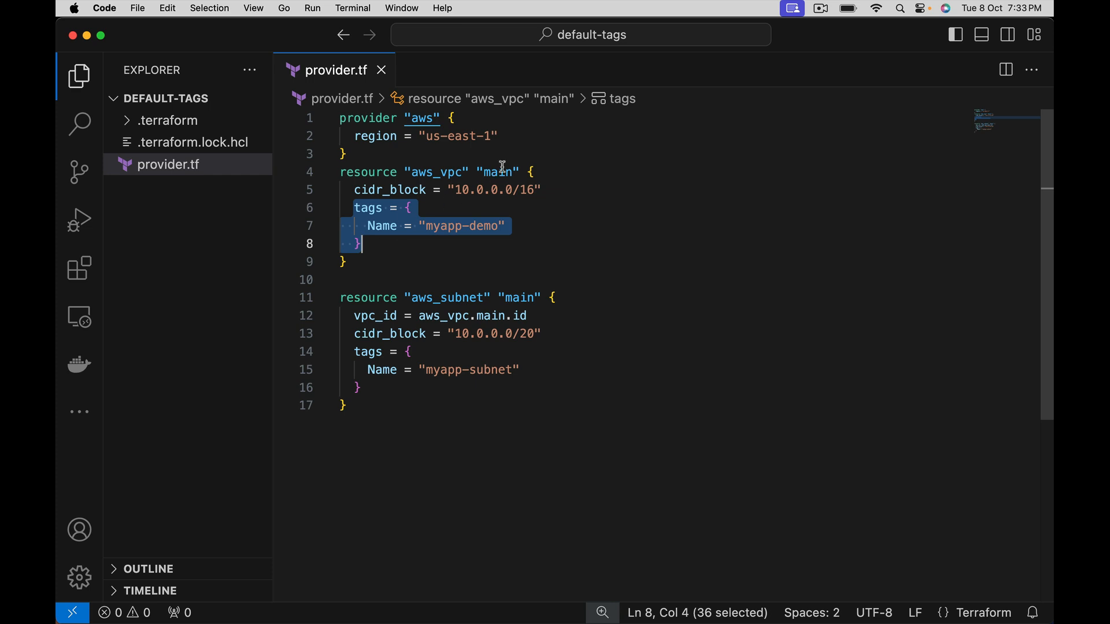
pyautogui.moveTo(421, 146)
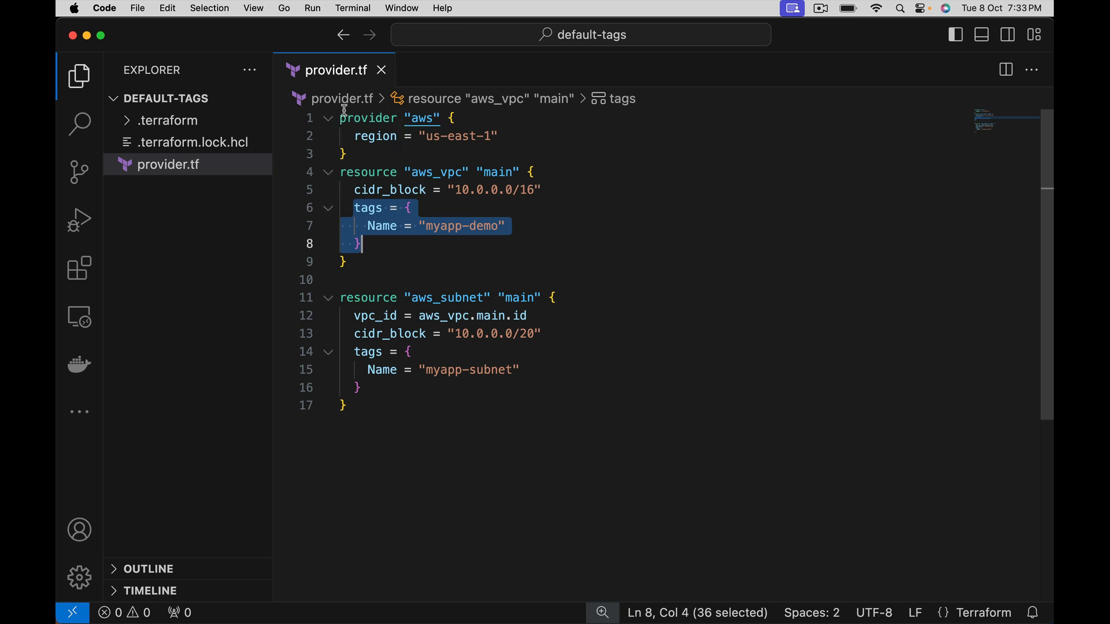
pyautogui.click(499, 137)
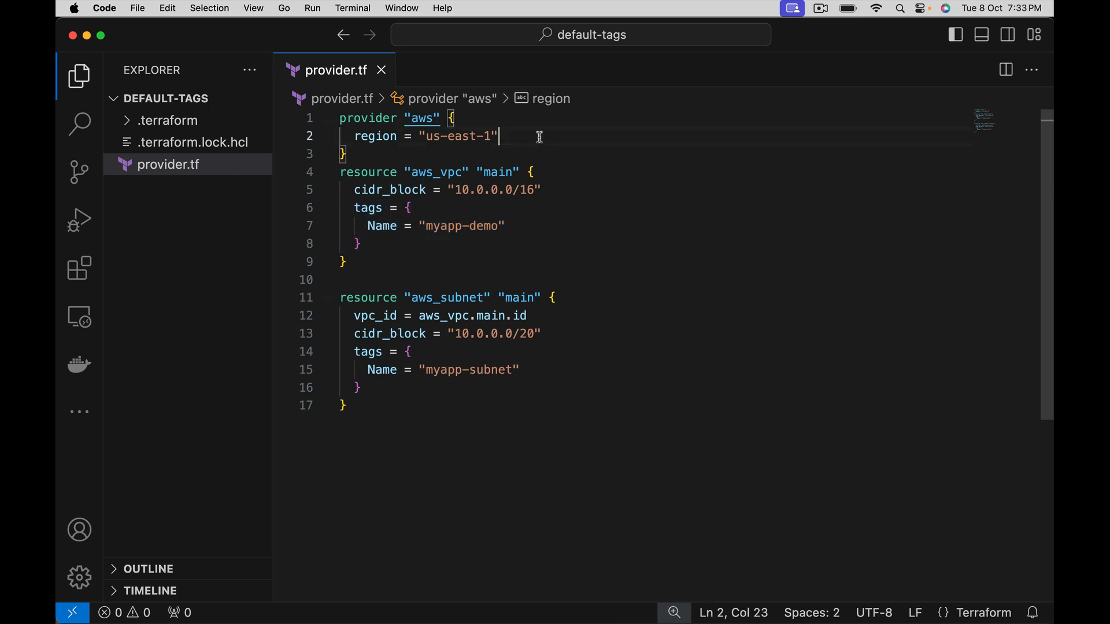
# Add a default_tags block to the AWS provider with Application = "JHCApp".
pyautogui.write('default_tags {')
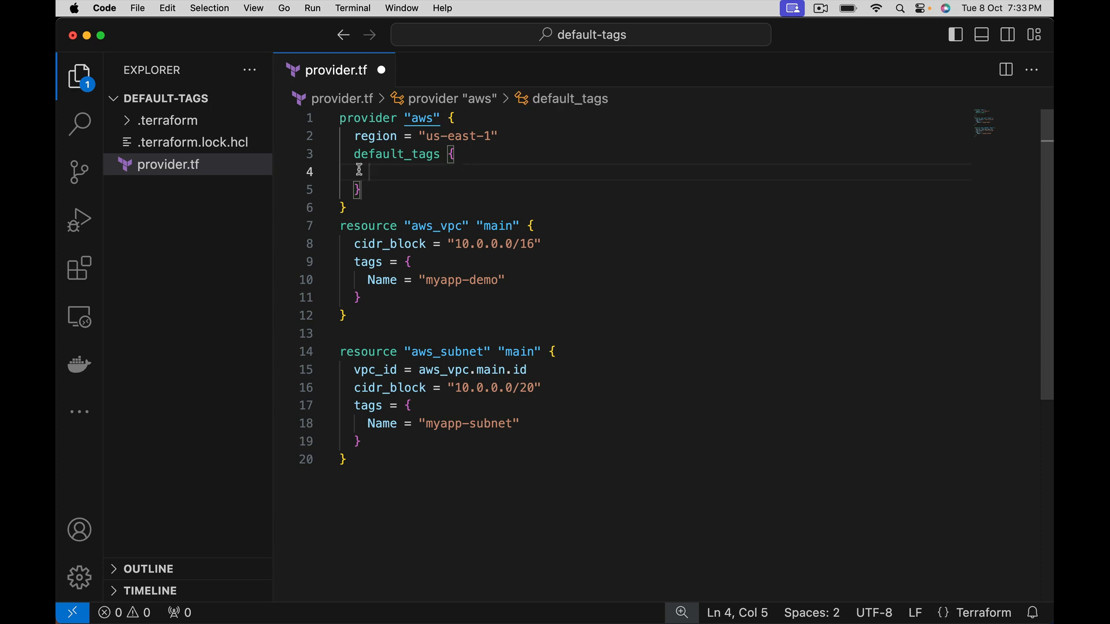
pyautogui.moveTo(395, 175)
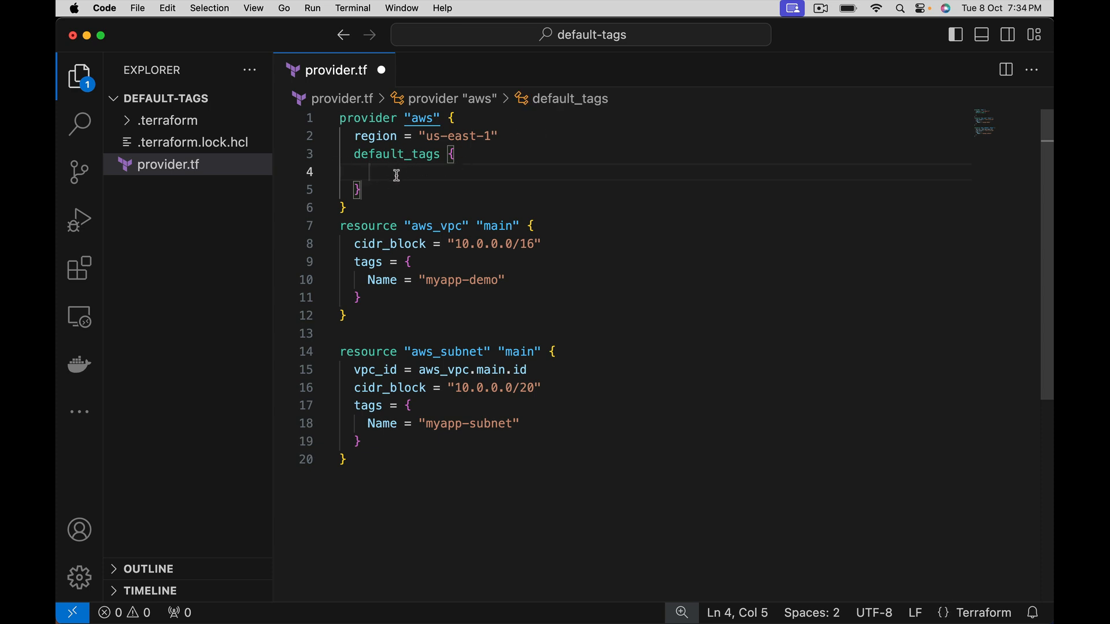
pyautogui.write('tags = {')
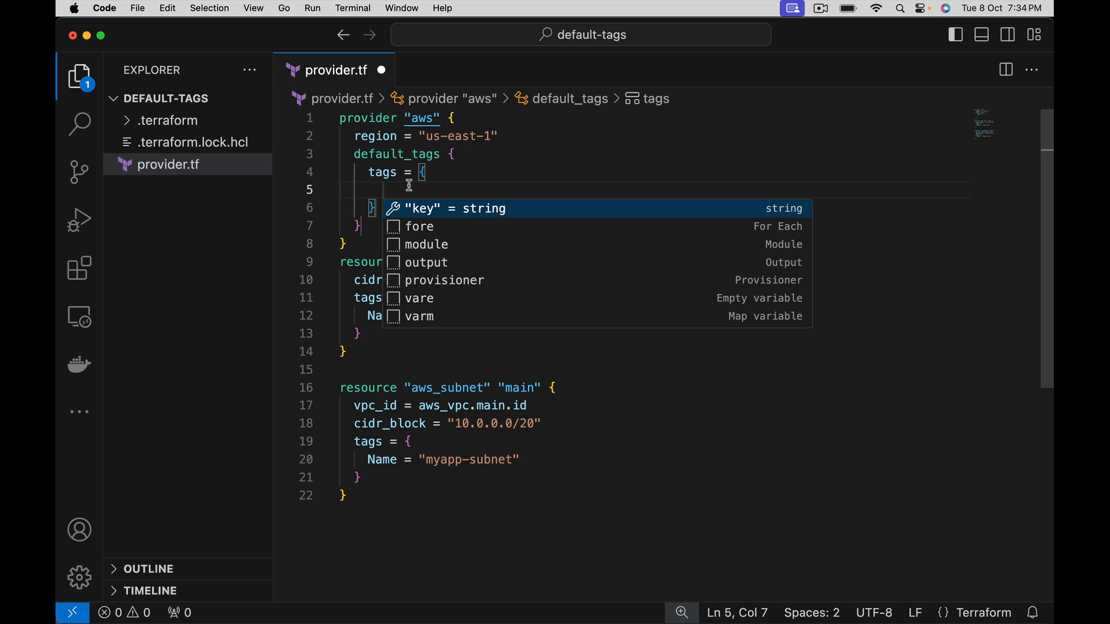
pyautogui.write('Name =')
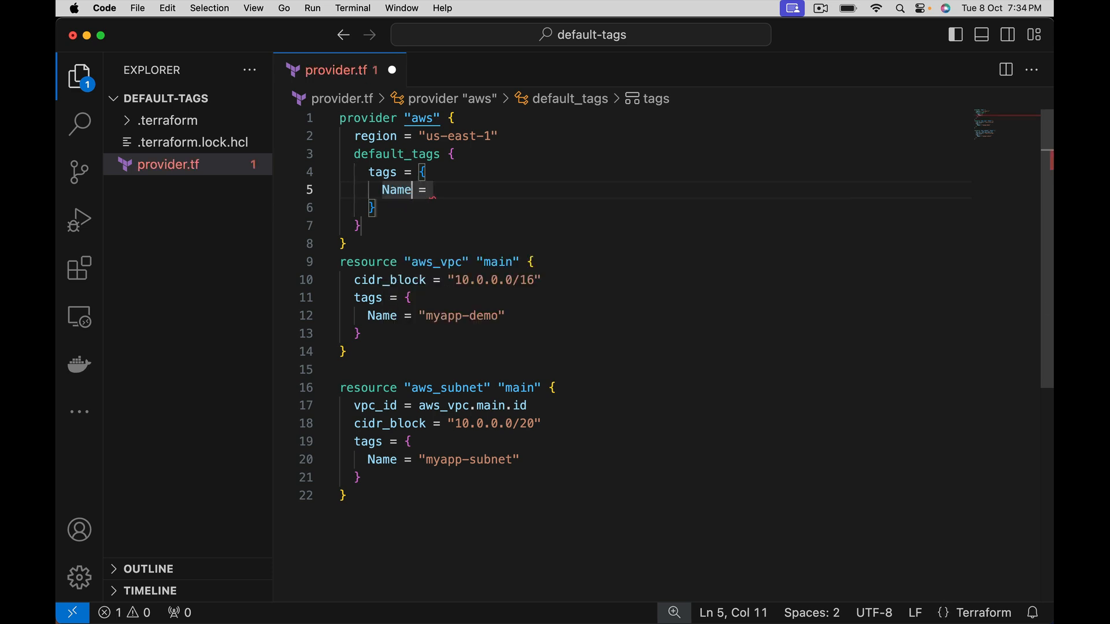
pyautogui.write('App =')
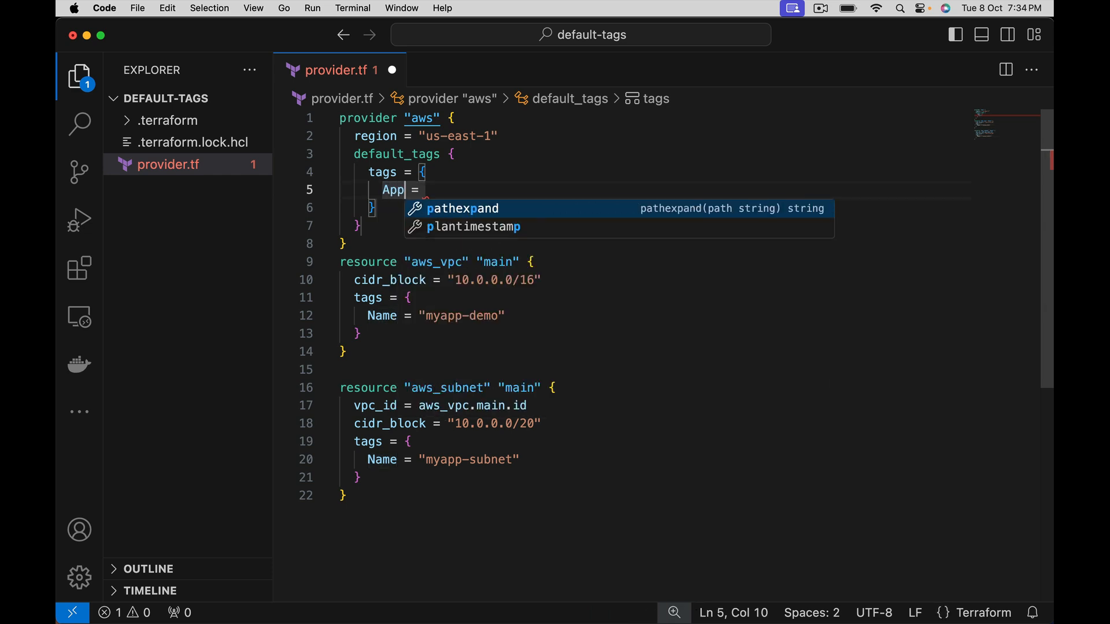
pyautogui.write('ication')
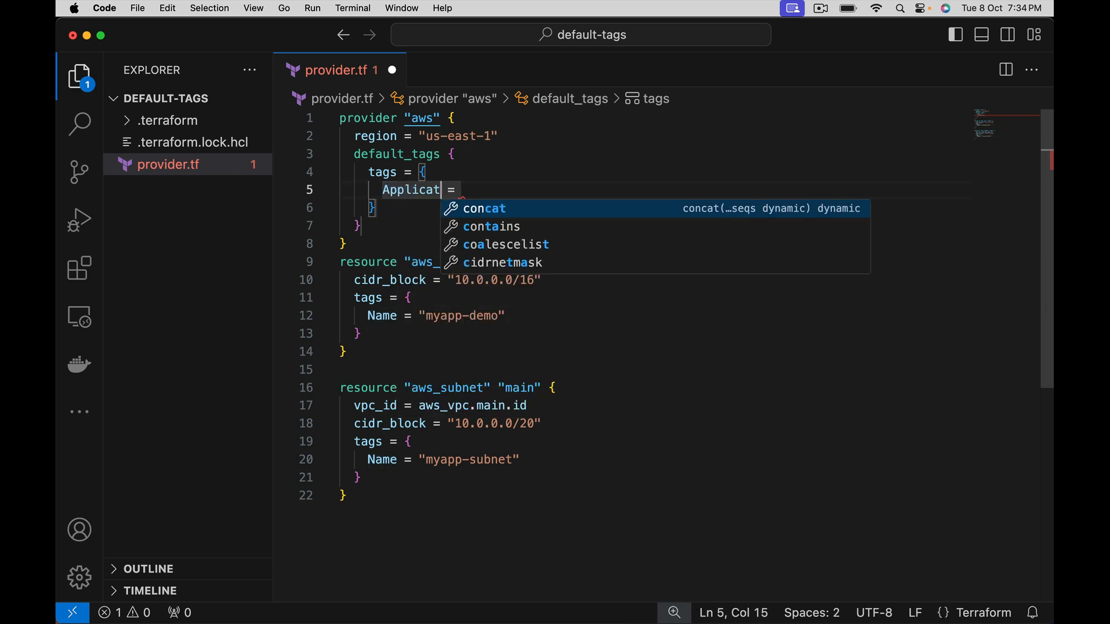
pyautogui.write('ion')
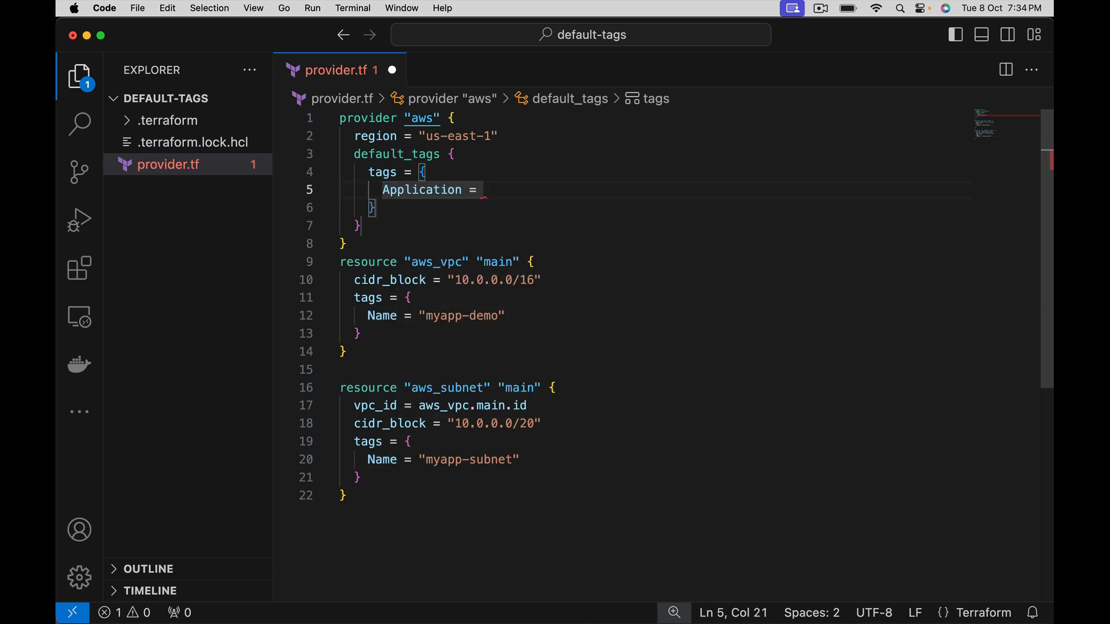
pyautogui.write('"JHC"')
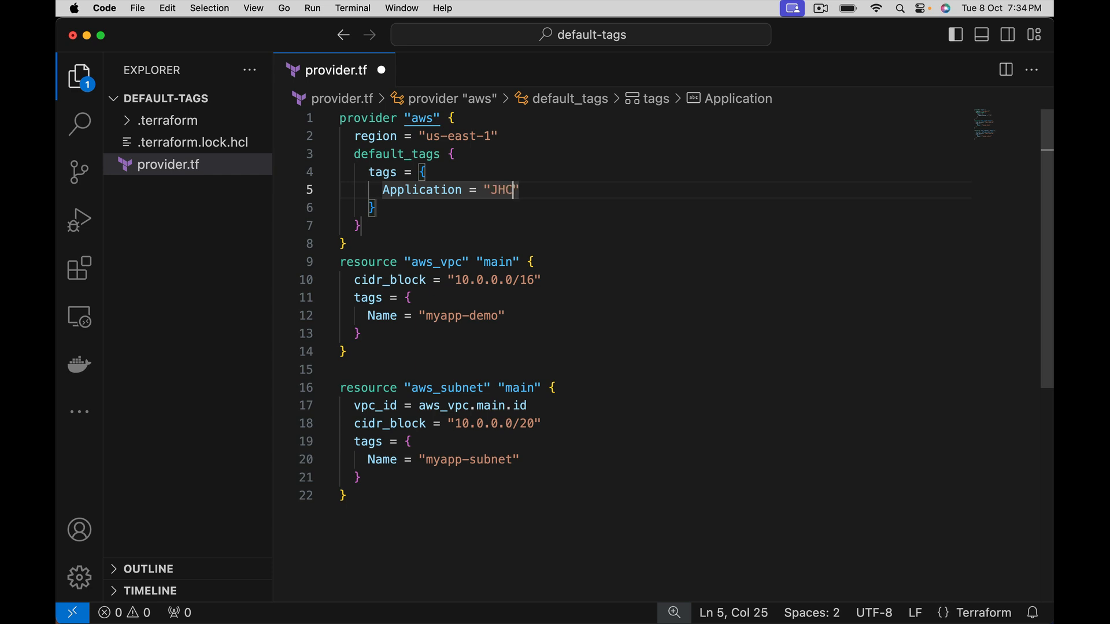
pyautogui.write('App')
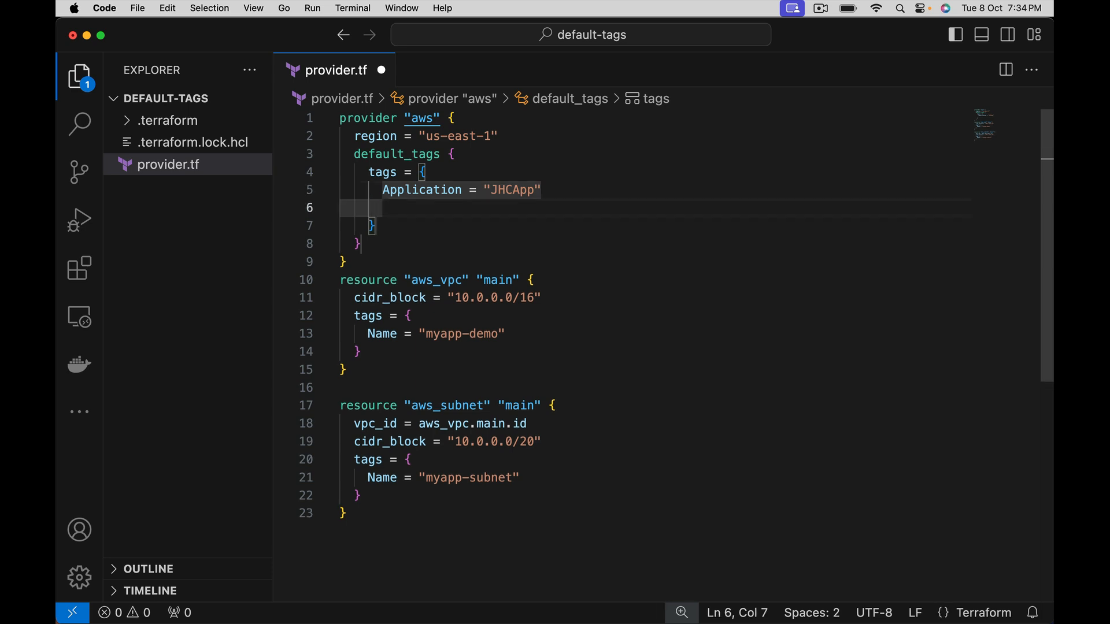
# Add CostId = "JHC007" to the provider's default tags.
pyautogui.write('Cost')
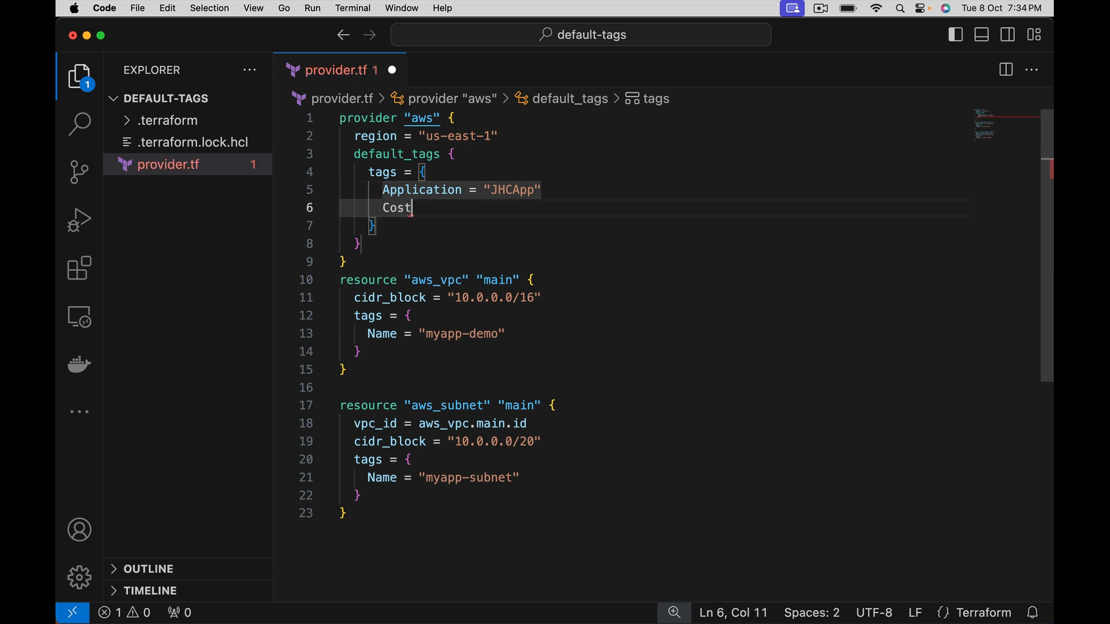
pyautogui.write('Id')
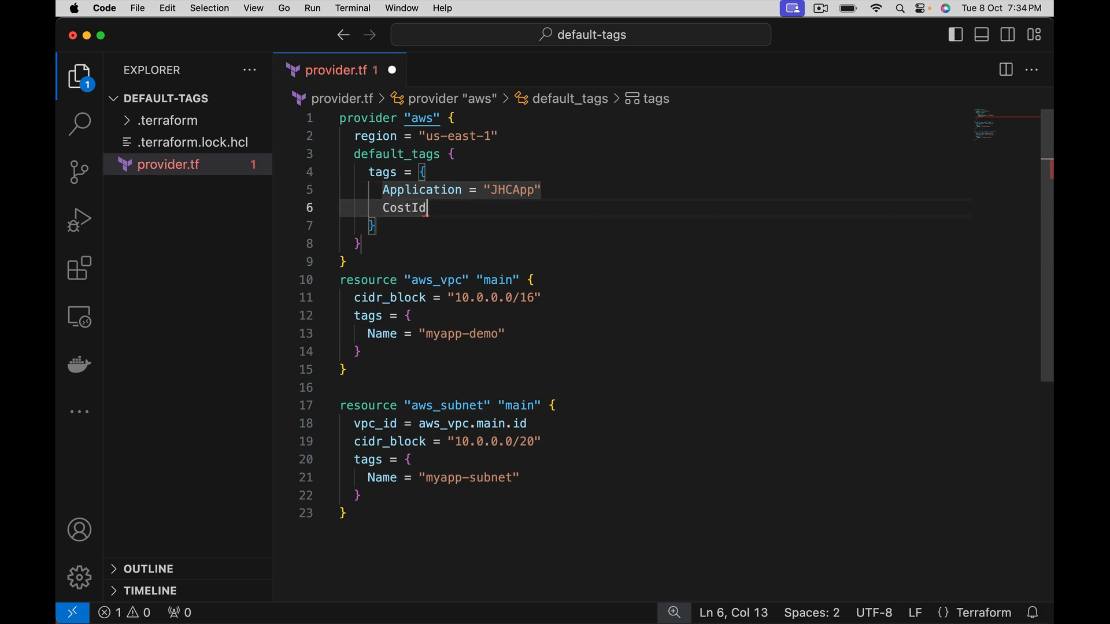
pyautogui.write('=')
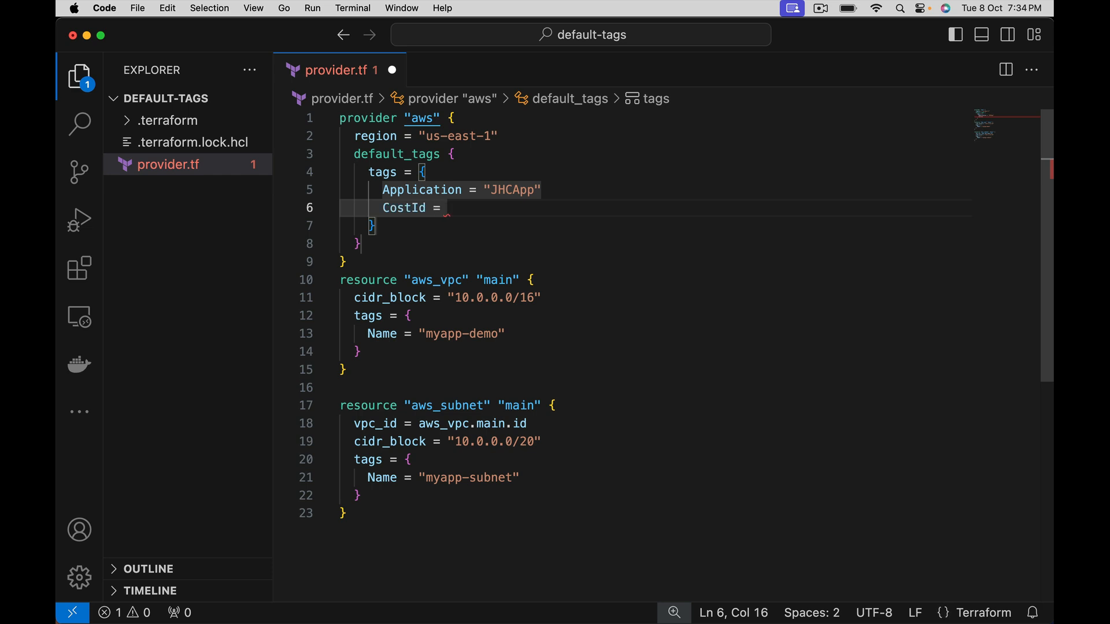
pyautogui.write('"JHC"')
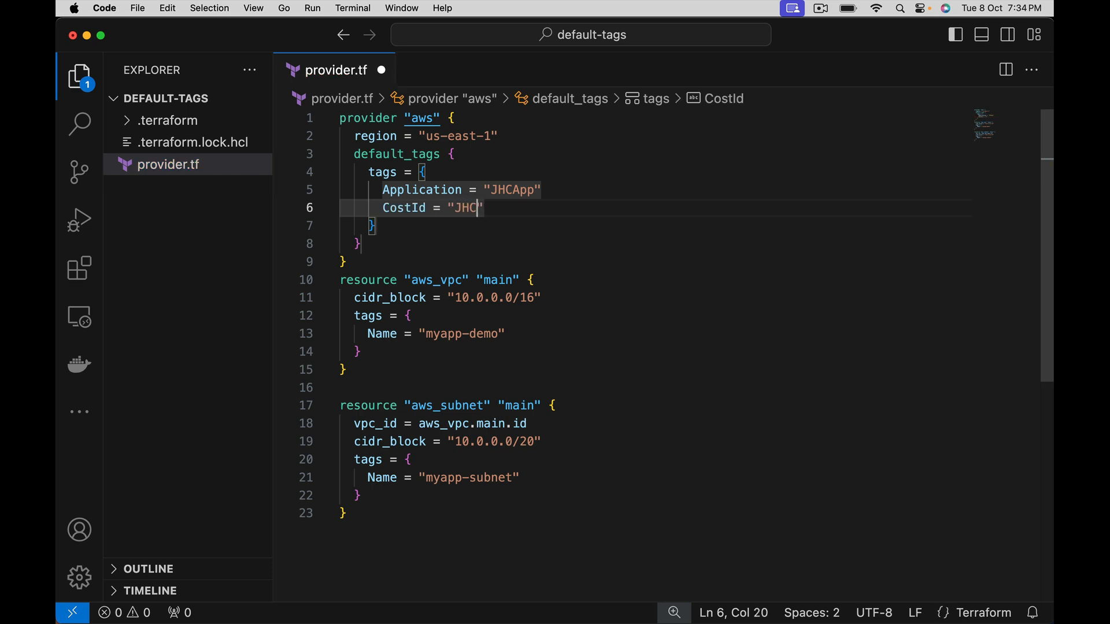
pyautogui.write('007')
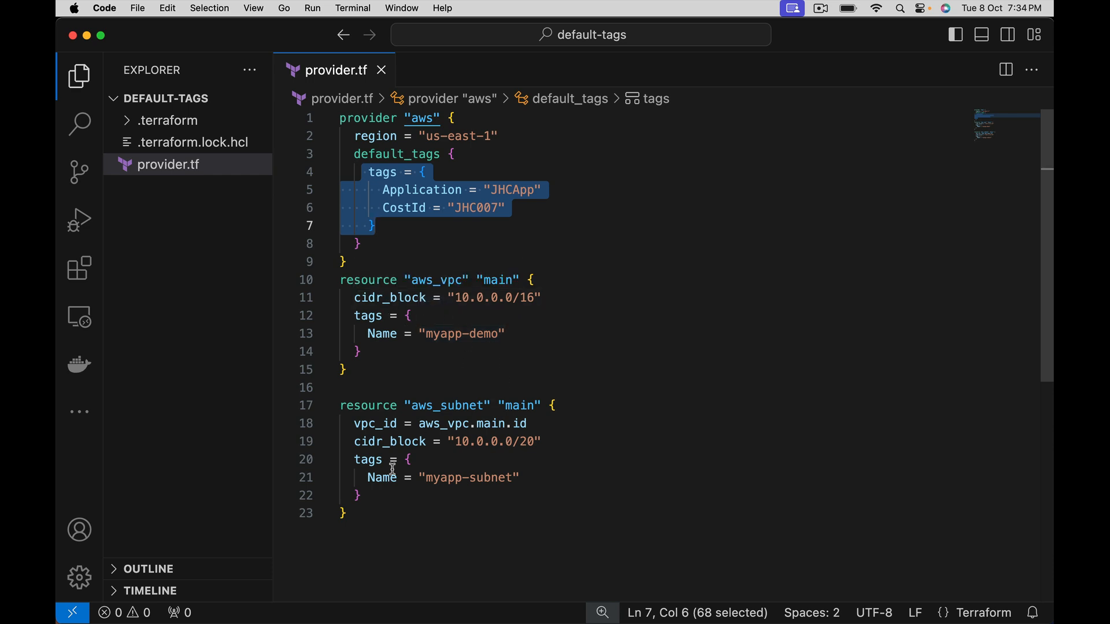
pyautogui.moveTo(525, 374)
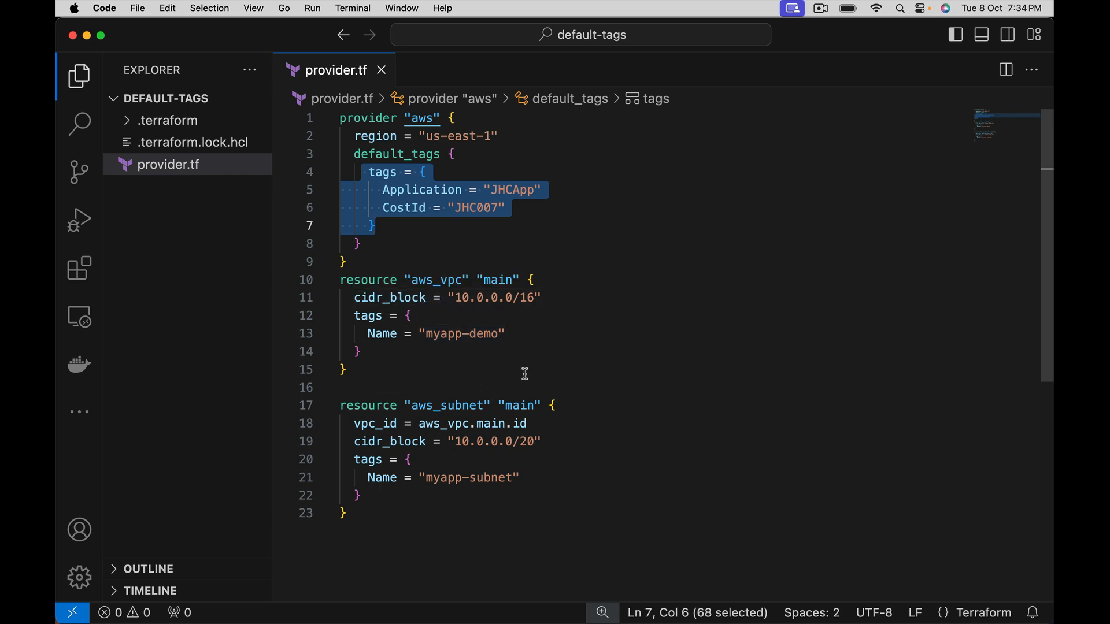
pyautogui.moveTo(405, 236)
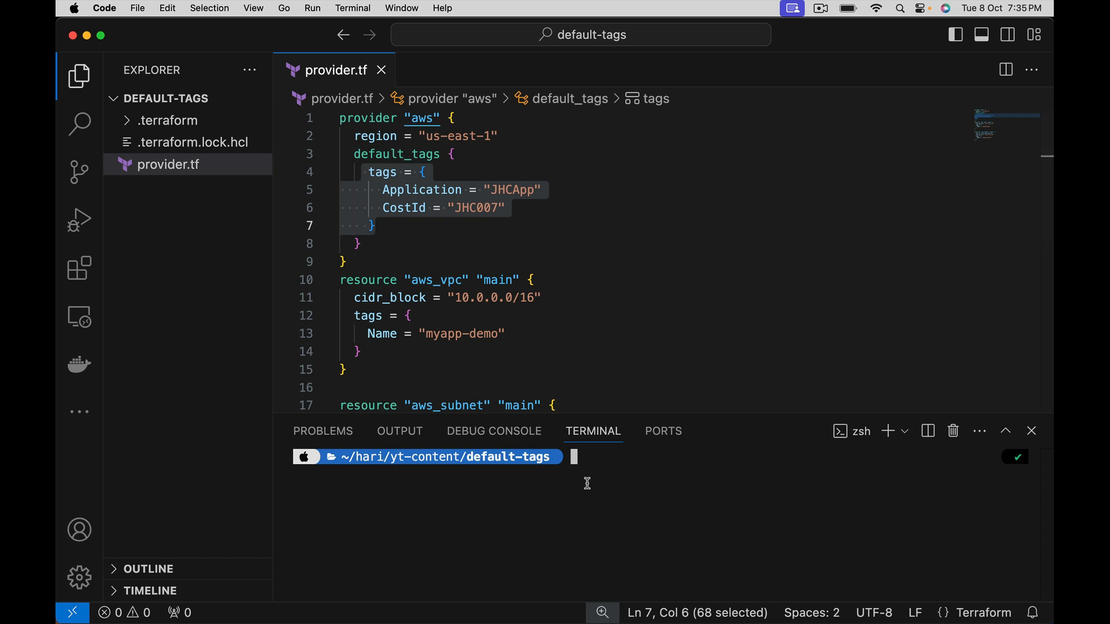
pyautogui.moveTo(576, 232)
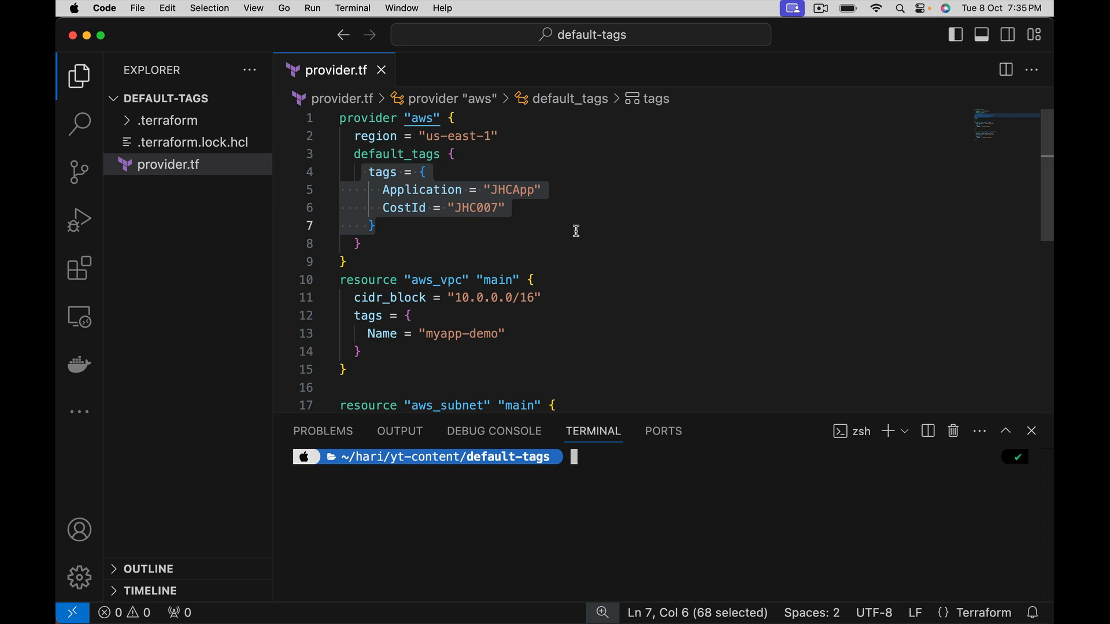
pyautogui.moveTo(484, 214)
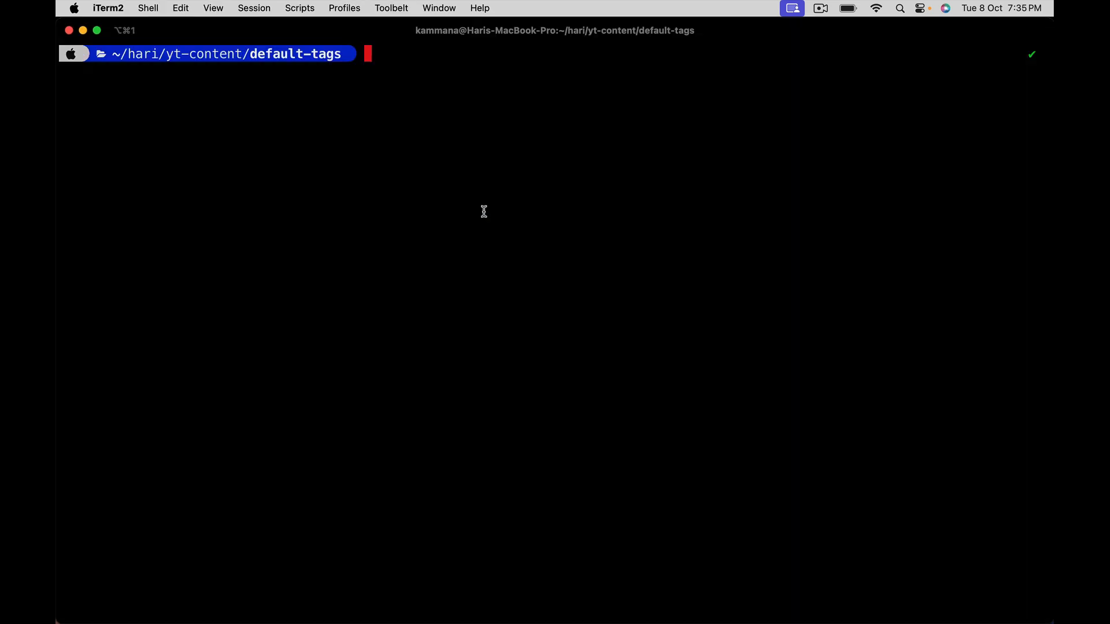
# Run terraform plan and highlight the subnet's tags_all Application and CostId lines.
pyautogui.write('terraform')
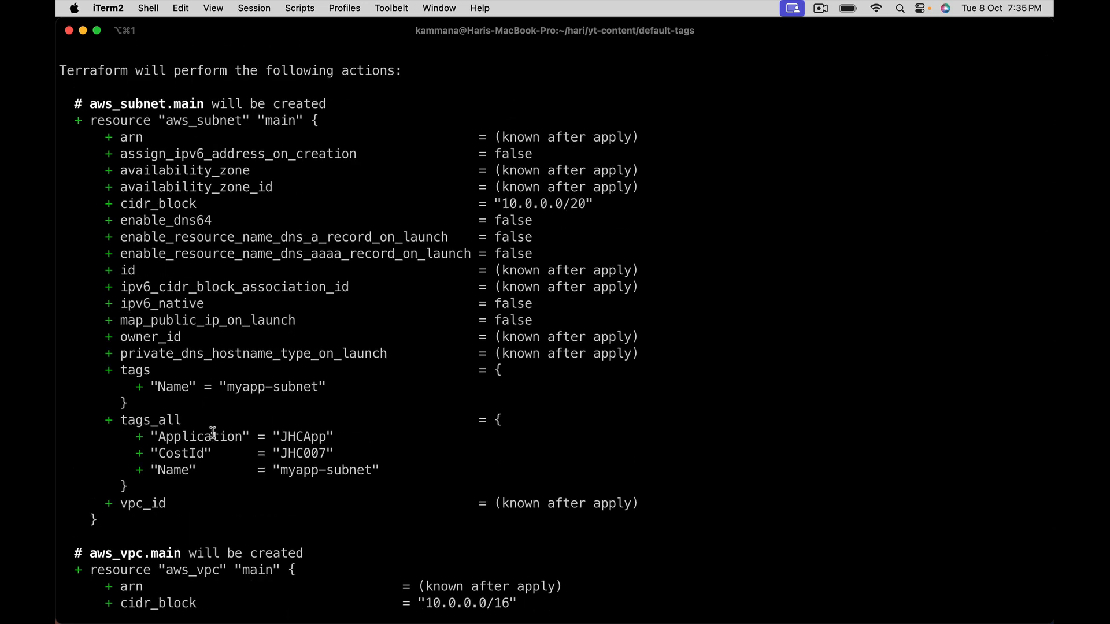
pyautogui.doubleClick(196, 436)
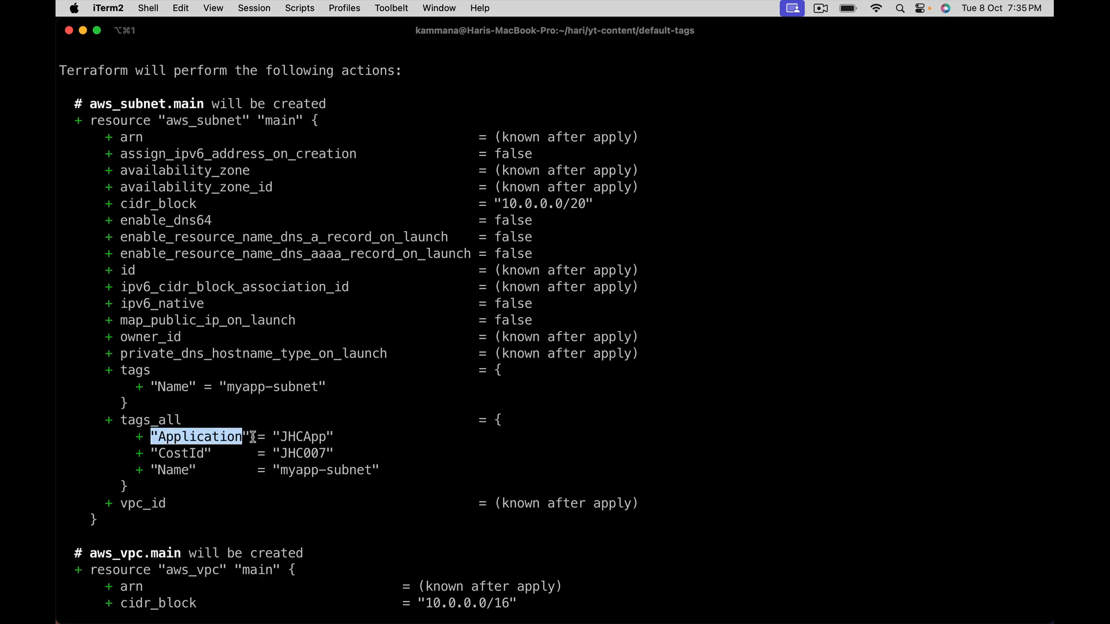
pyautogui.moveTo(253, 437); pyautogui.dragTo(337, 453)
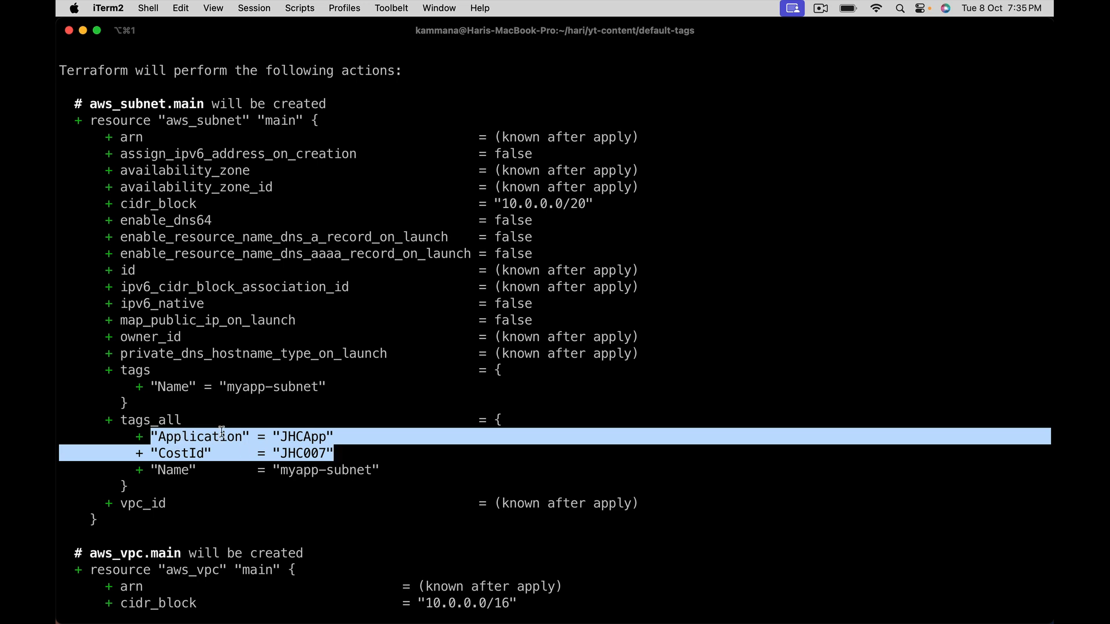
pyautogui.moveTo(176, 424)
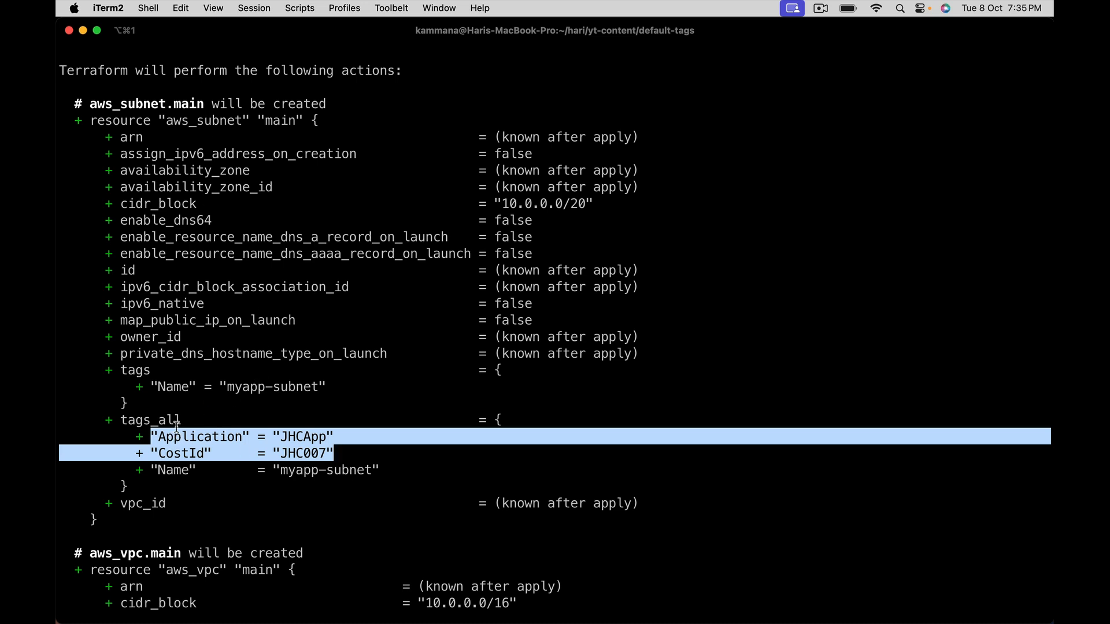
pyautogui.moveTo(239, 439)
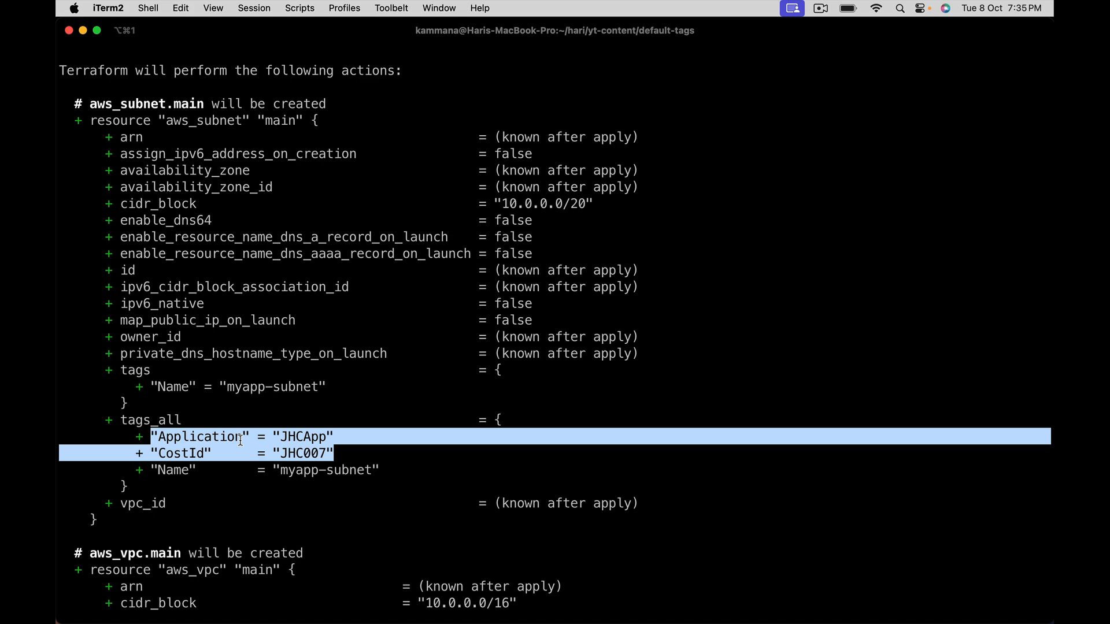
# Scroll to aws_vpc.main and highlight its tags_all Application and CostId lines.
pyautogui.scroll(-3)
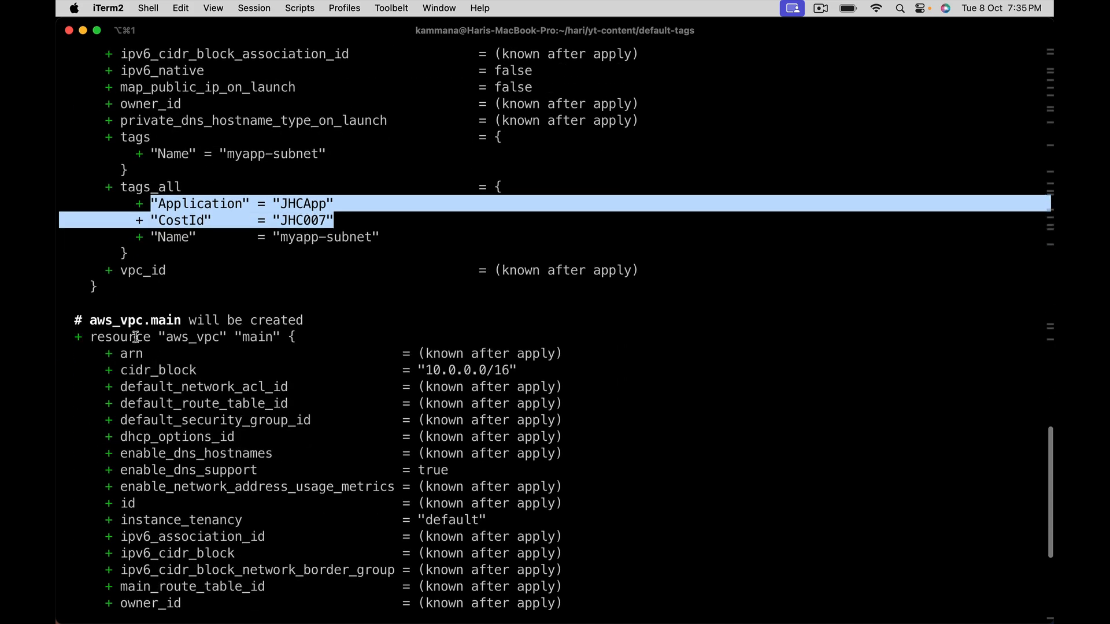
pyautogui.scroll(-3)
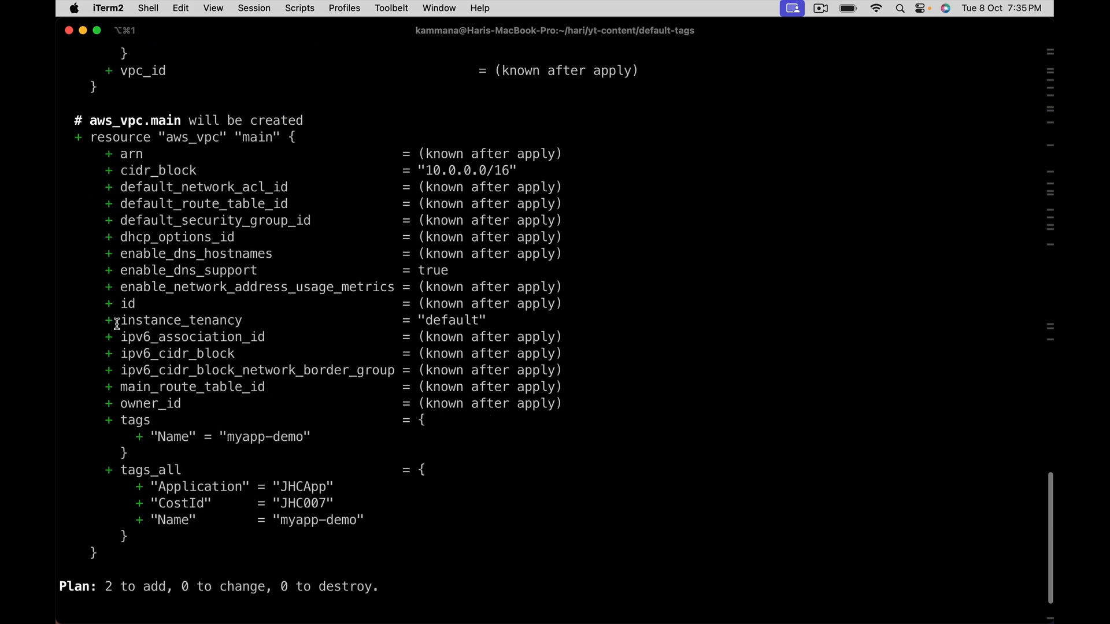
pyautogui.doubleClick(199, 487)
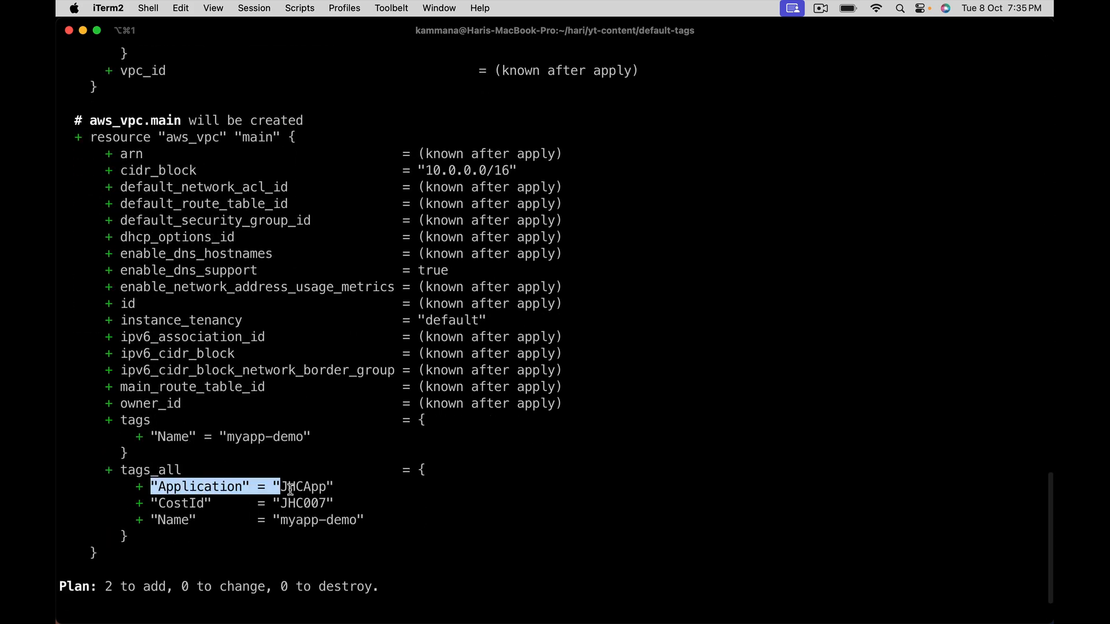
pyautogui.moveTo(290, 487); pyautogui.dragTo(346, 503)
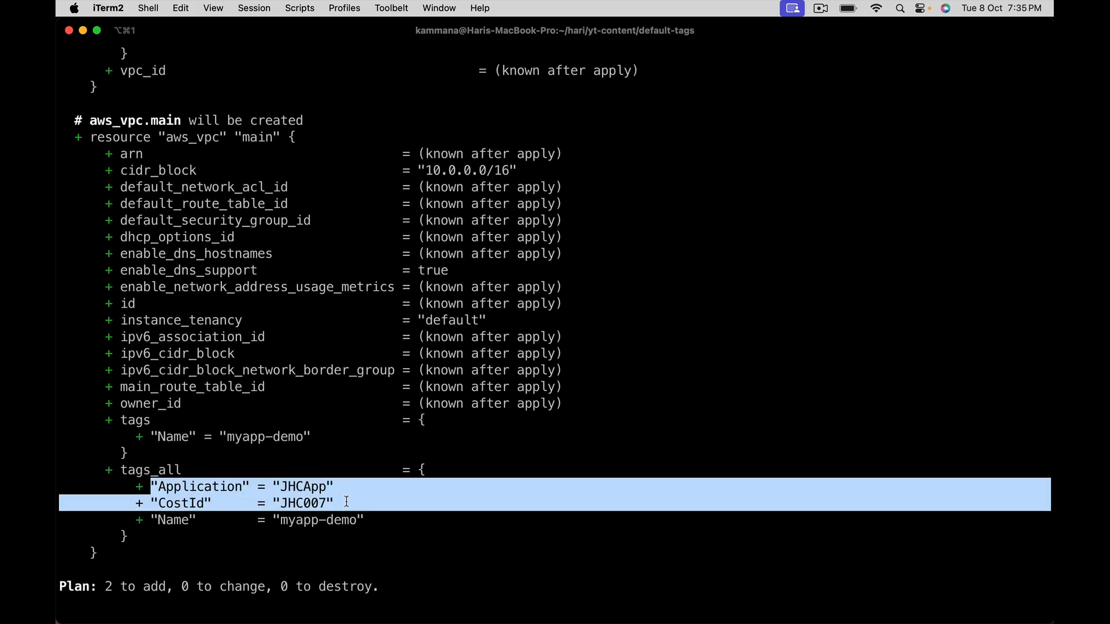